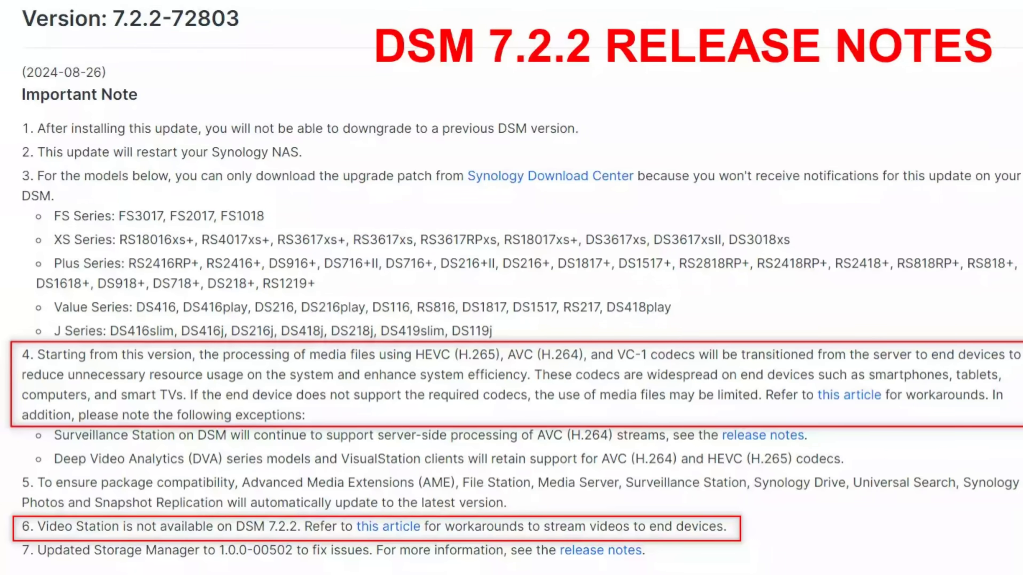
# Start enabling two-factor authentication in Account security and verify with the account password.
pyautogui.scroll(-3)
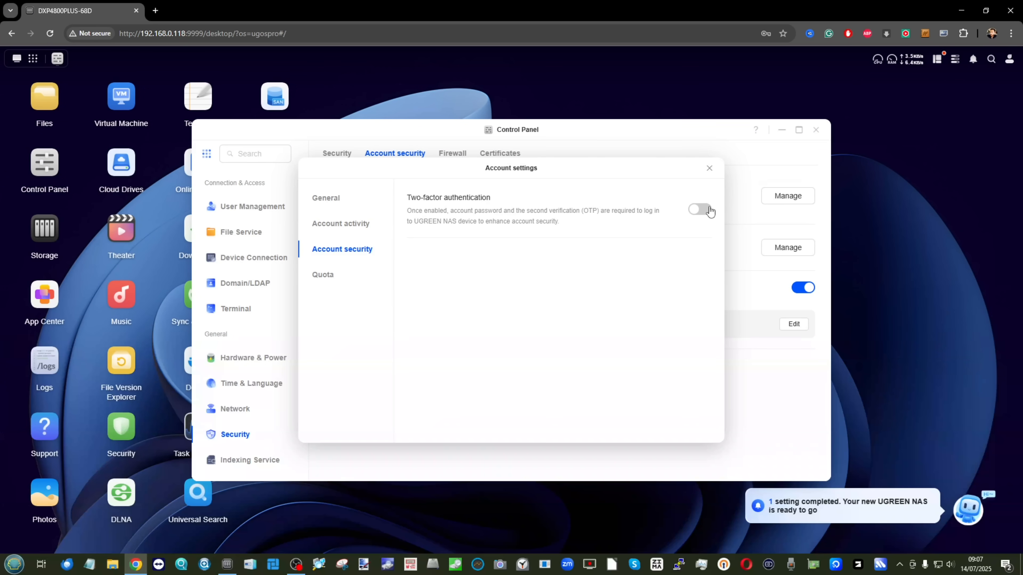
pyautogui.click(698, 209)
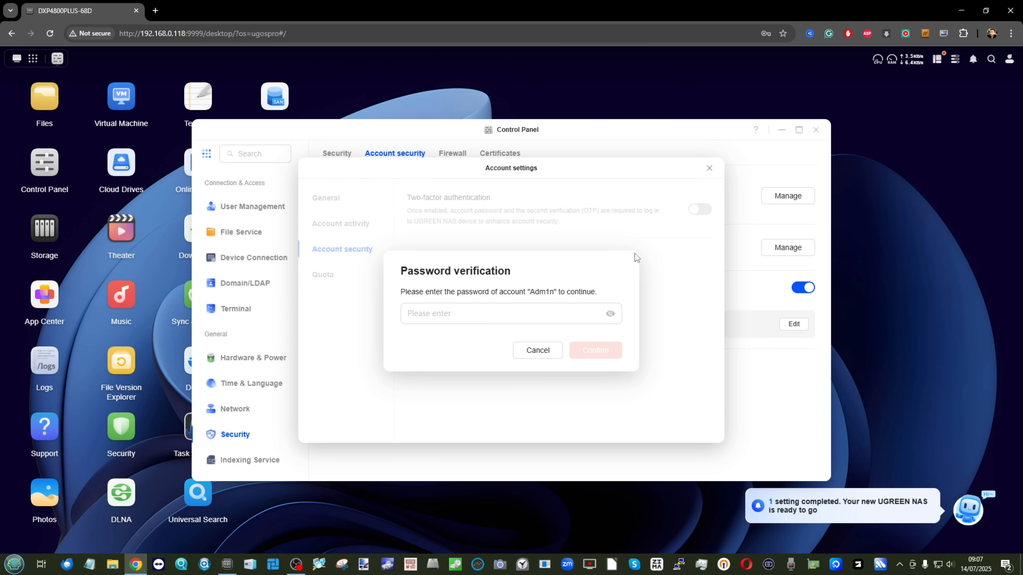
pyautogui.click(511, 314)
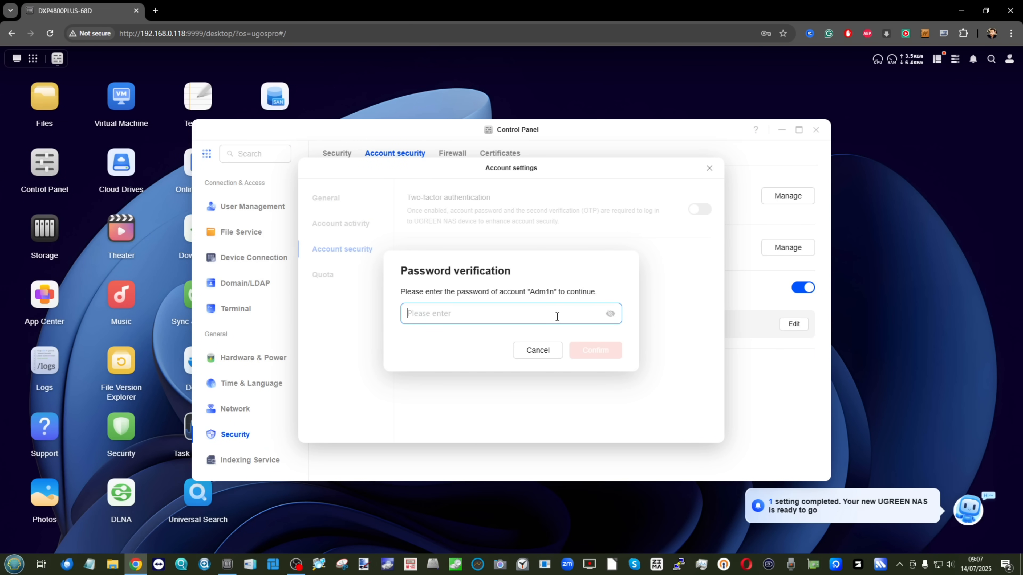
pyautogui.write('••')
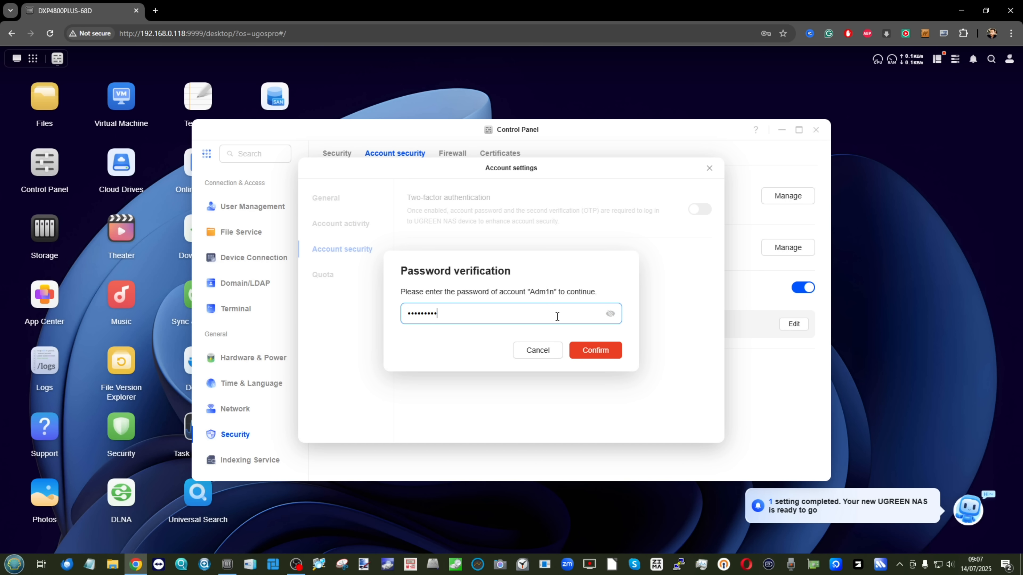
pyautogui.click(594, 351)
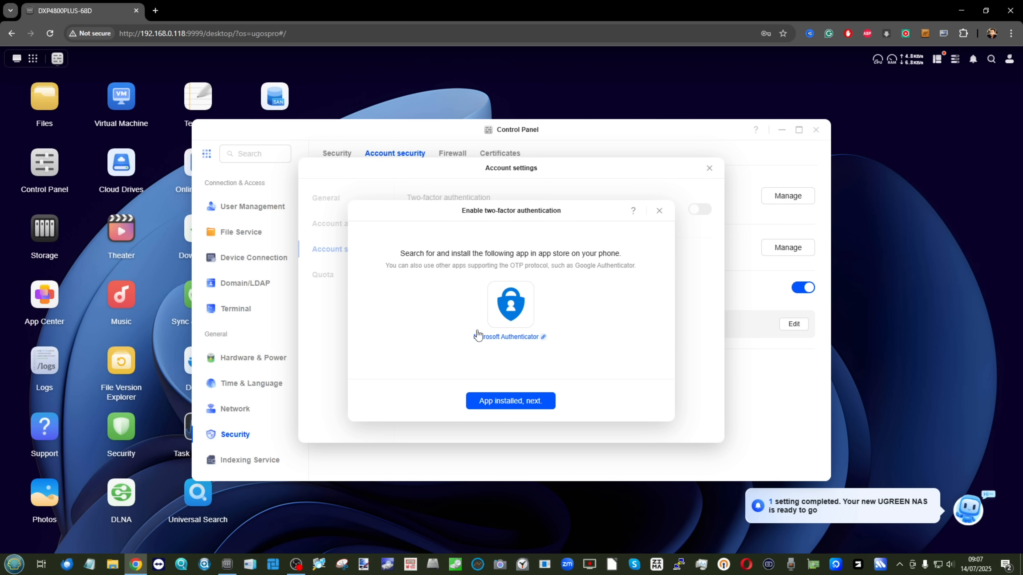
pyautogui.moveTo(494, 318)
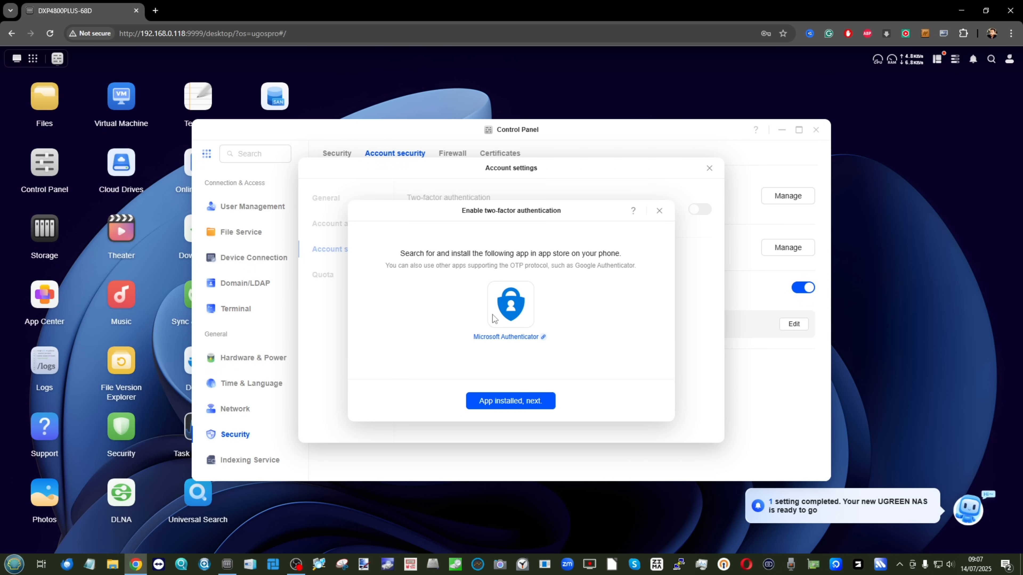
# Continue past the authenticator-app install step and submit the six-digit verification code to finish enabling 2FA.
pyautogui.click(511, 400)
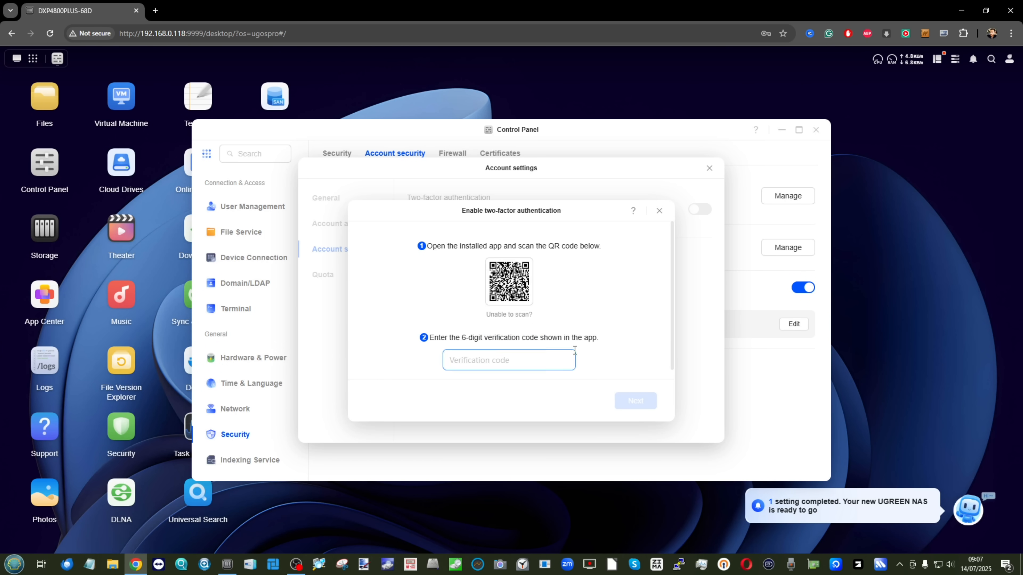
pyautogui.moveTo(599, 270)
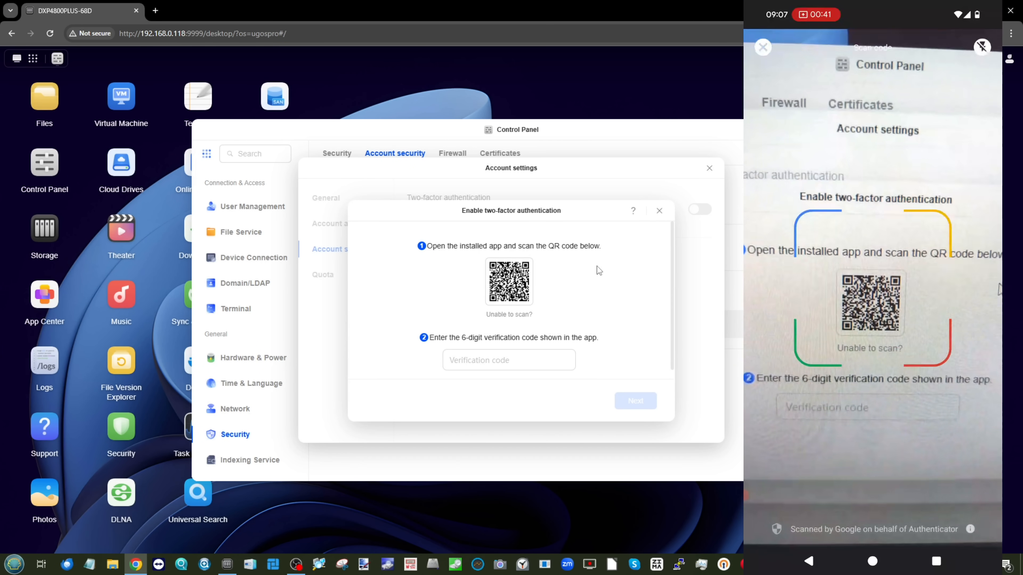
pyautogui.click(508, 360)
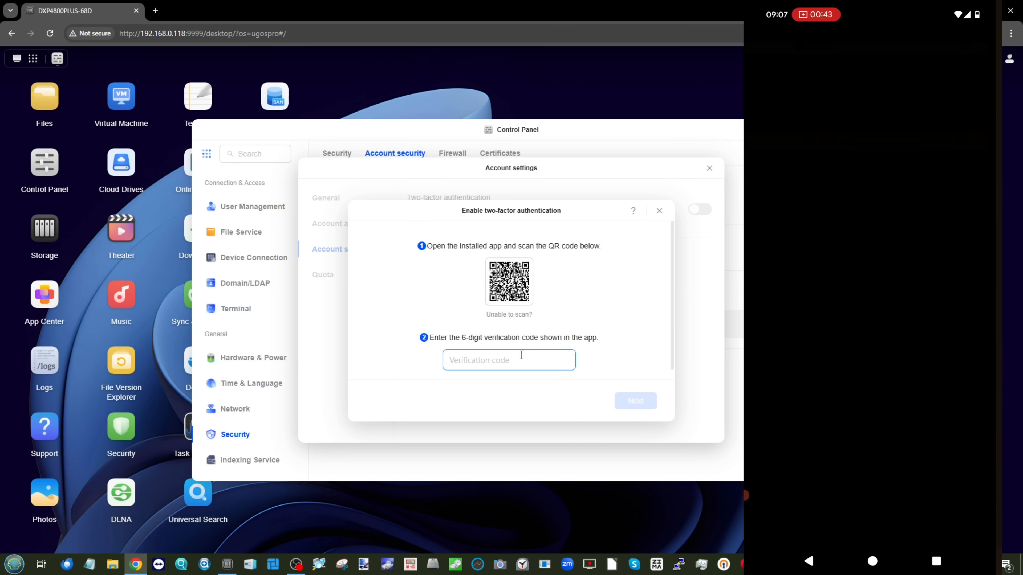
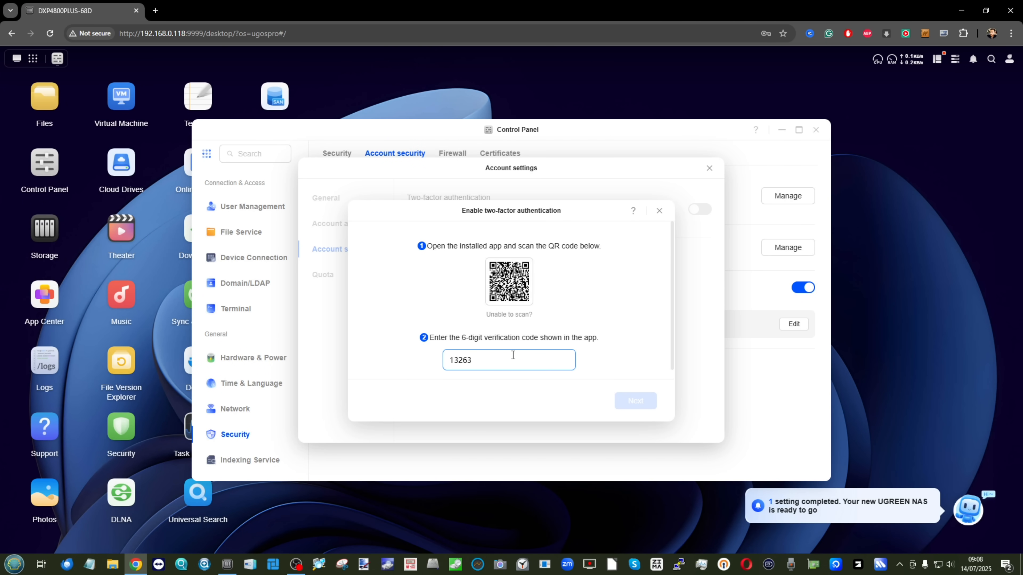
pyautogui.click(633, 401)
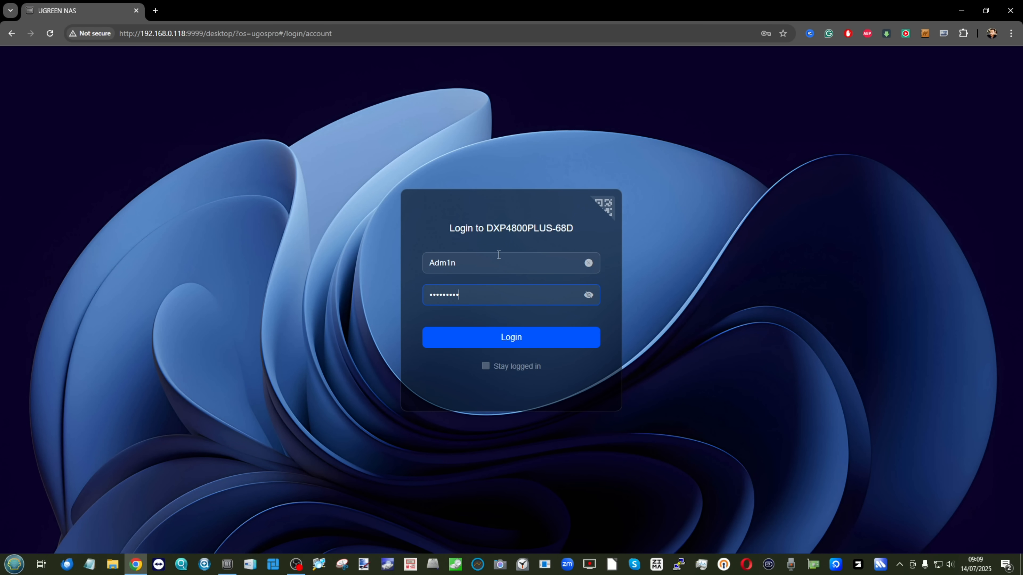
# Log in with the saved credentials, dismiss Chrome's password warning, and submit the six-digit one-time code to reach the desktop.
pyautogui.click(510, 337)
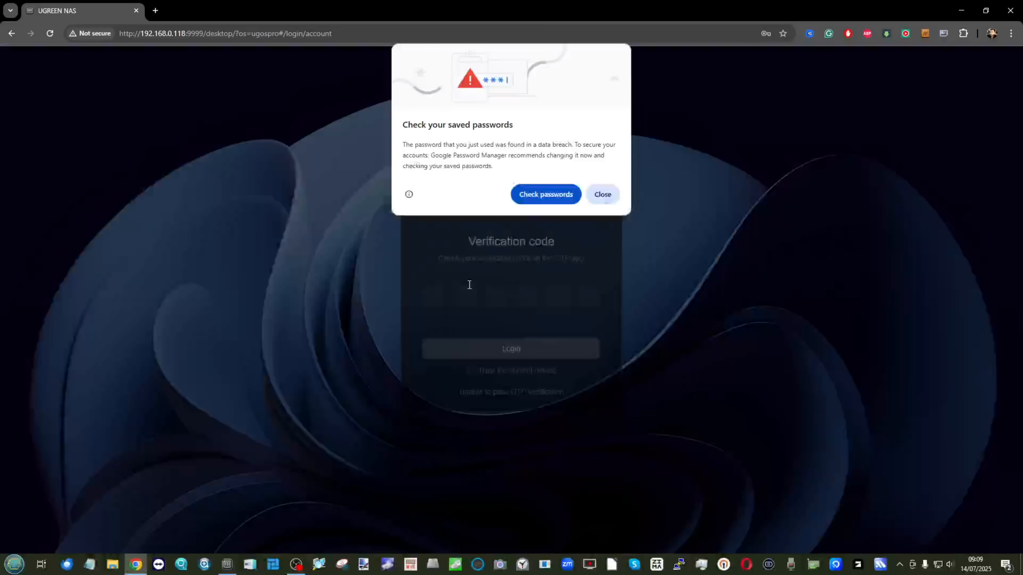
pyautogui.click(601, 194)
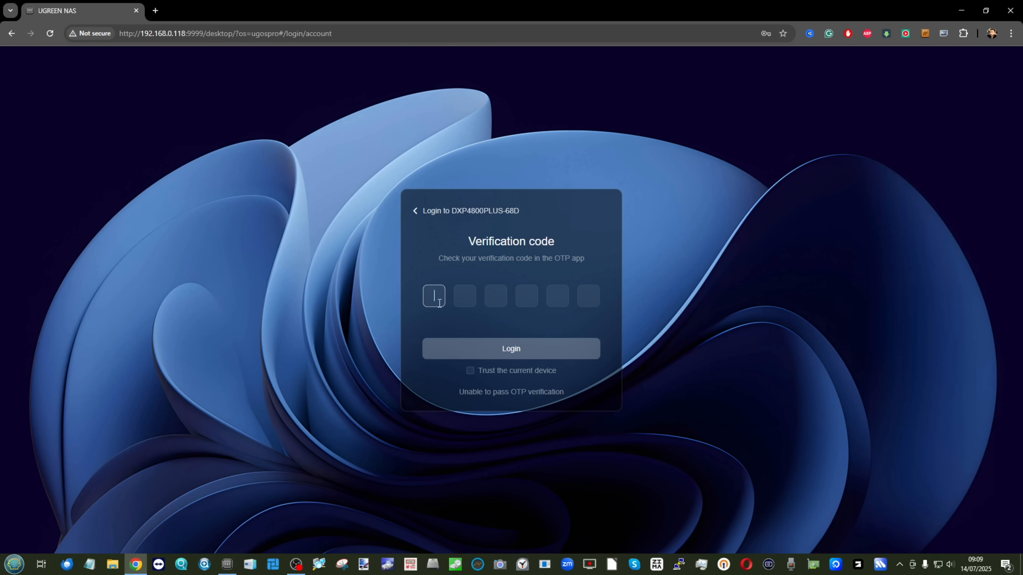
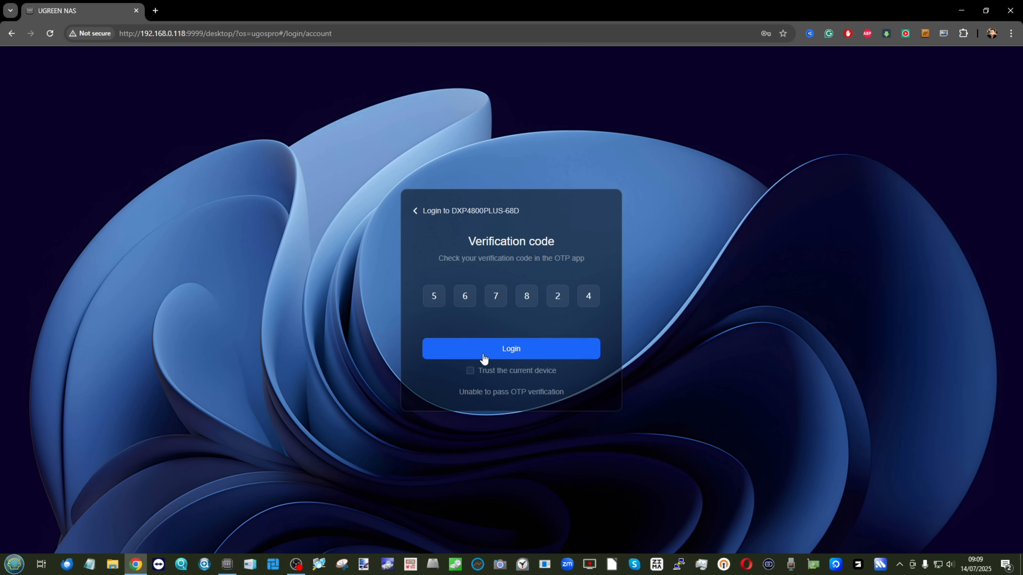
pyautogui.click(511, 349)
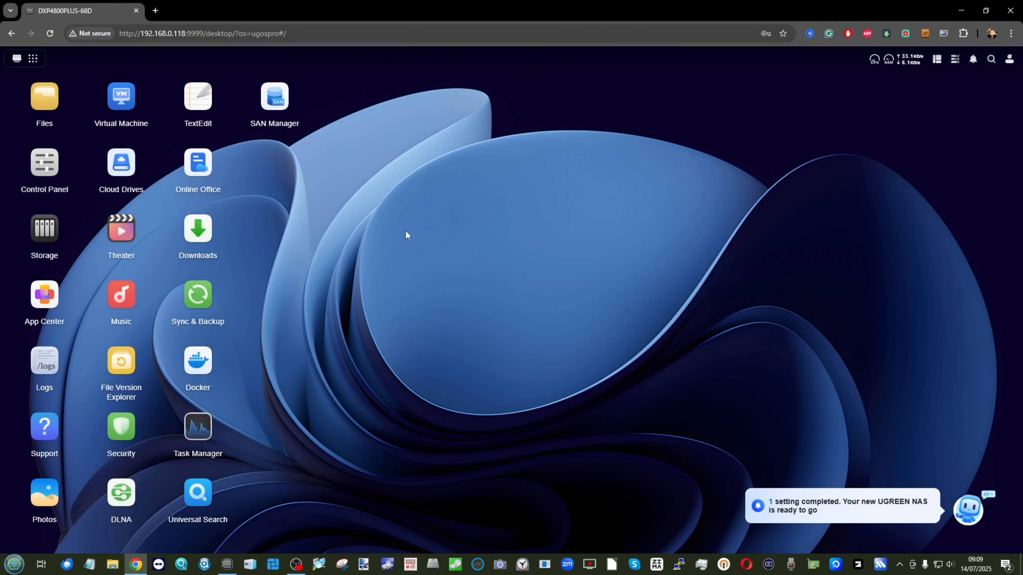
pyautogui.moveTo(255, 274)
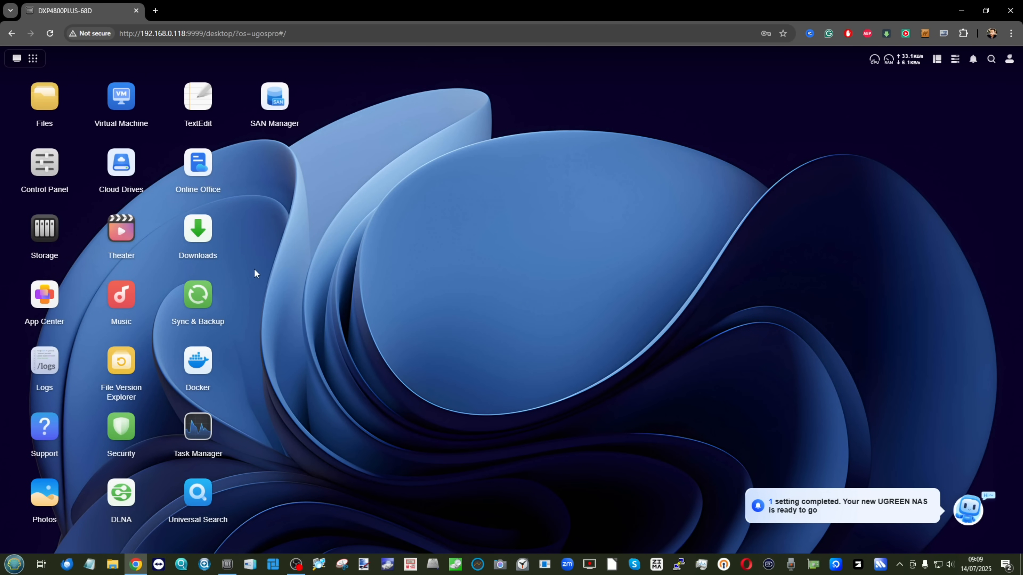
# Launch App Center from the desktop to reach the SAN Manager app page.
pyautogui.click(43, 294)
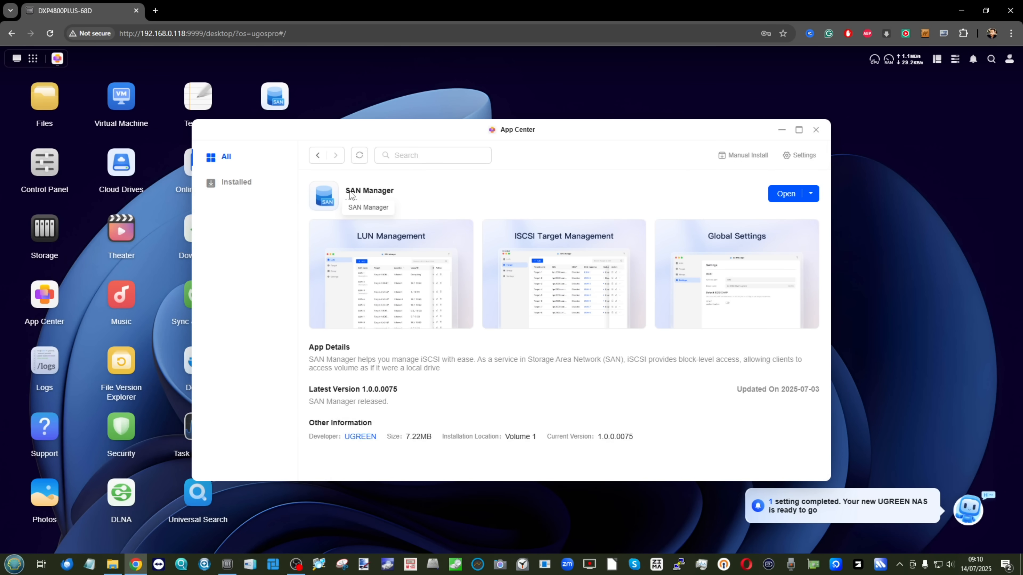
# In SAN Manager, browse the iSCSI and initiator sections, then add a 100 GB thick LUN on Volume 1.
pyautogui.click(785, 194)
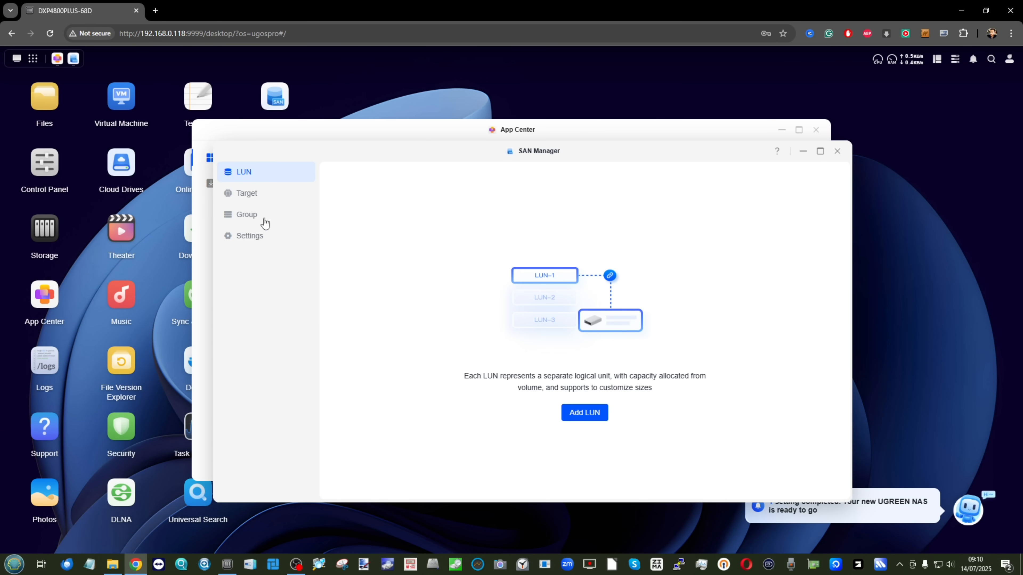
pyautogui.click(249, 235)
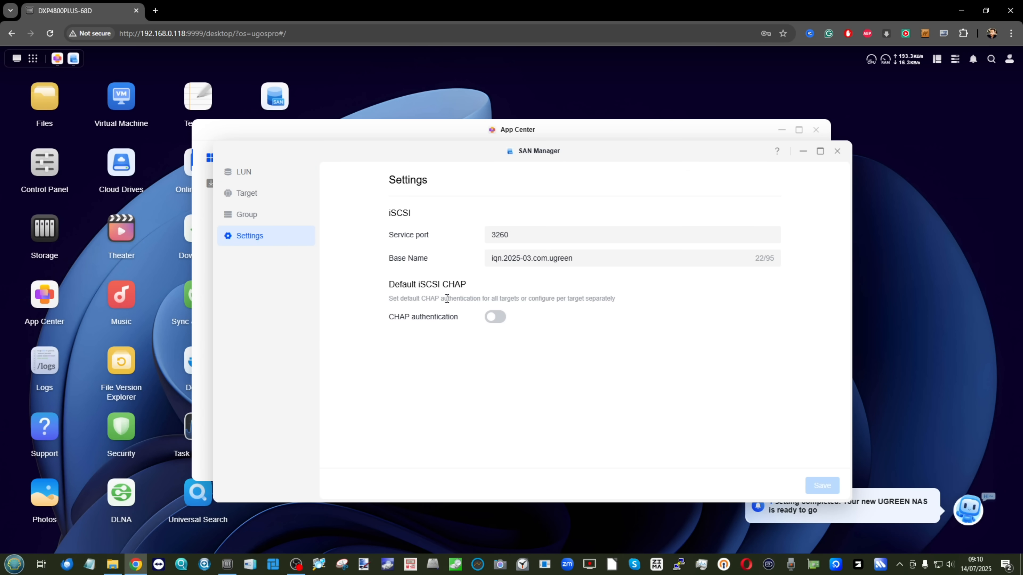
pyautogui.click(247, 214)
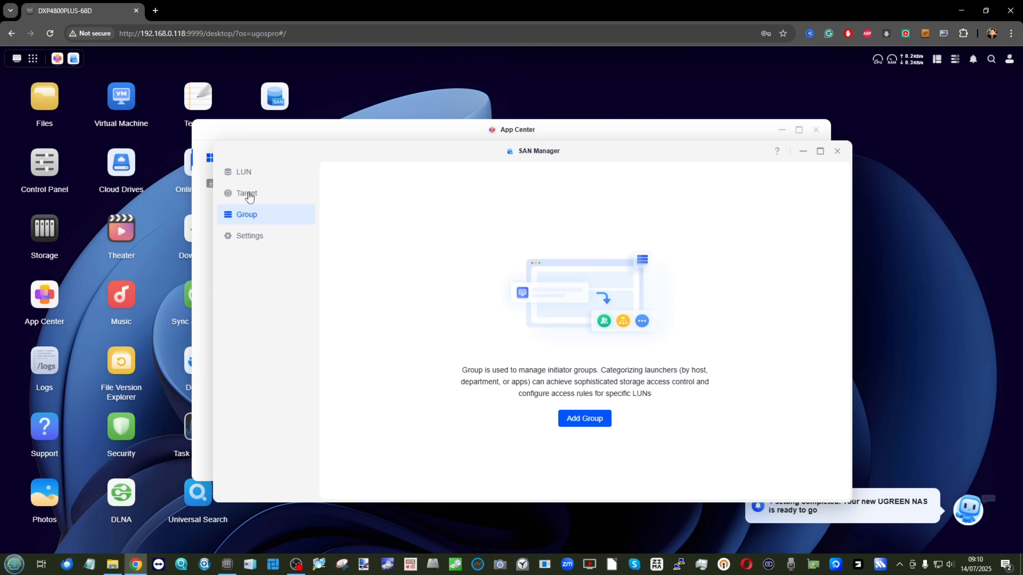
pyautogui.click(244, 171)
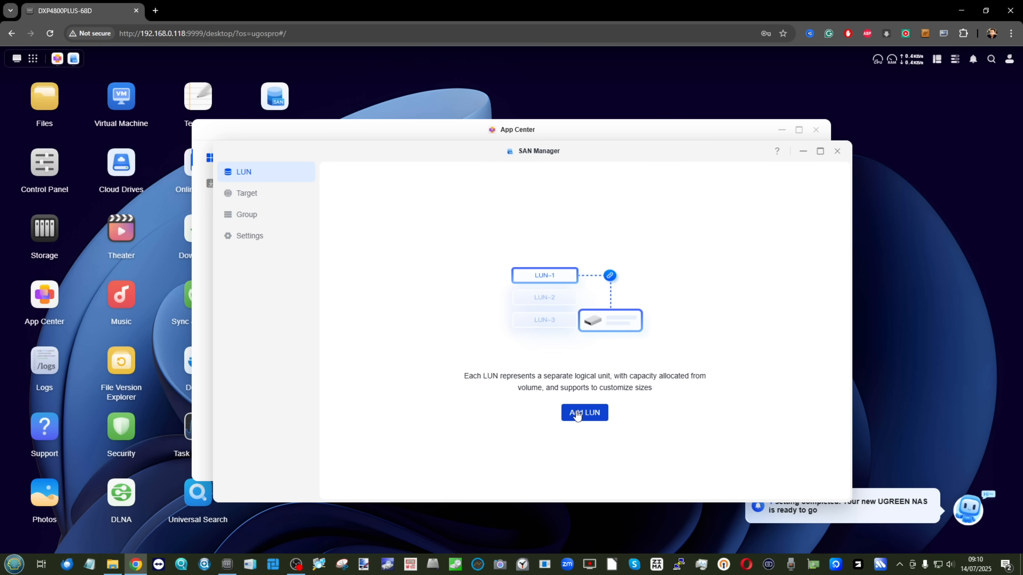
pyautogui.click(584, 413)
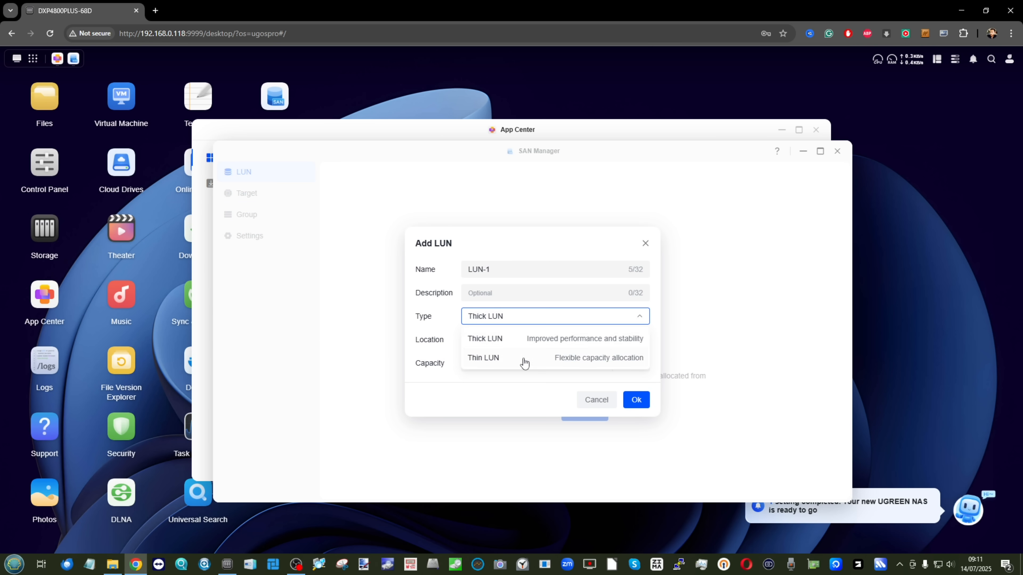
pyautogui.moveTo(512, 319)
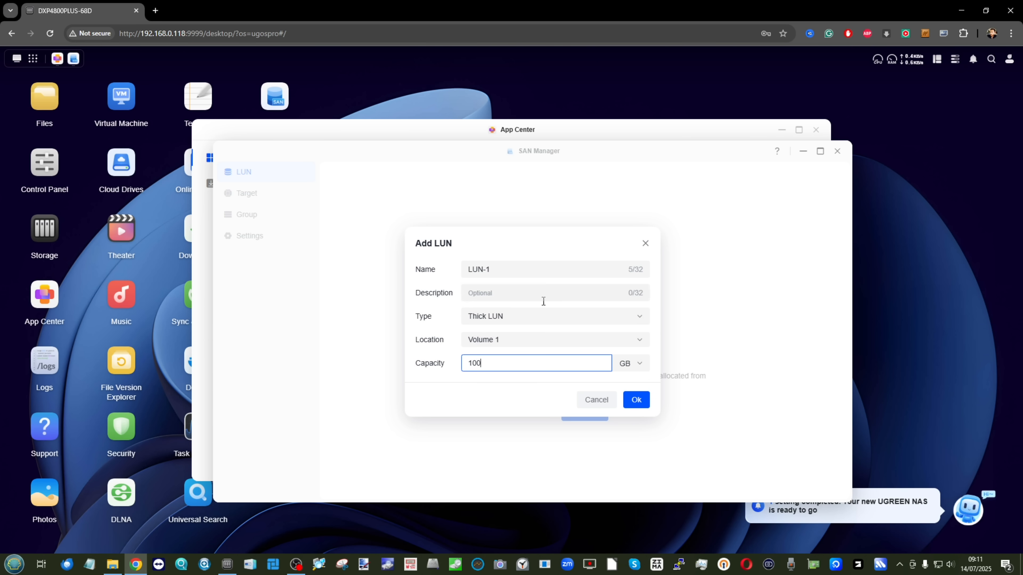
pyautogui.click(636, 399)
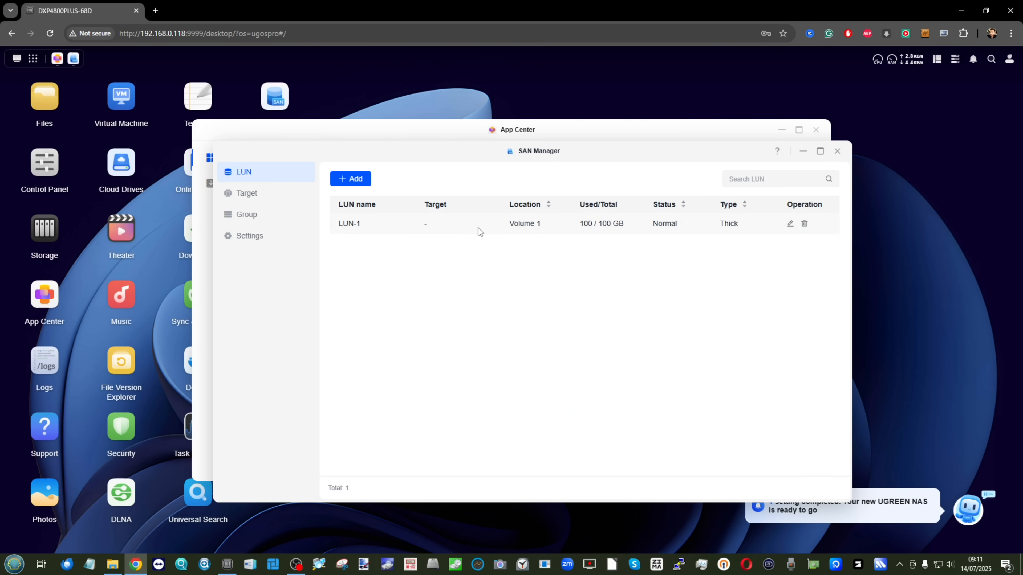
# Add Target-1 mapped to LUN-1 with CHAP authentication left off.
pyautogui.click(247, 193)
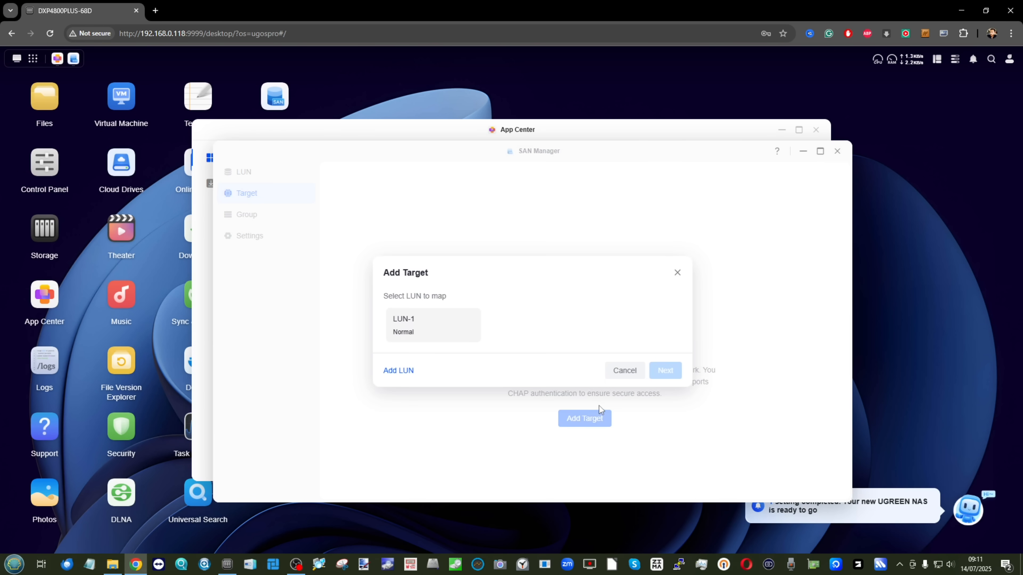
pyautogui.click(664, 370)
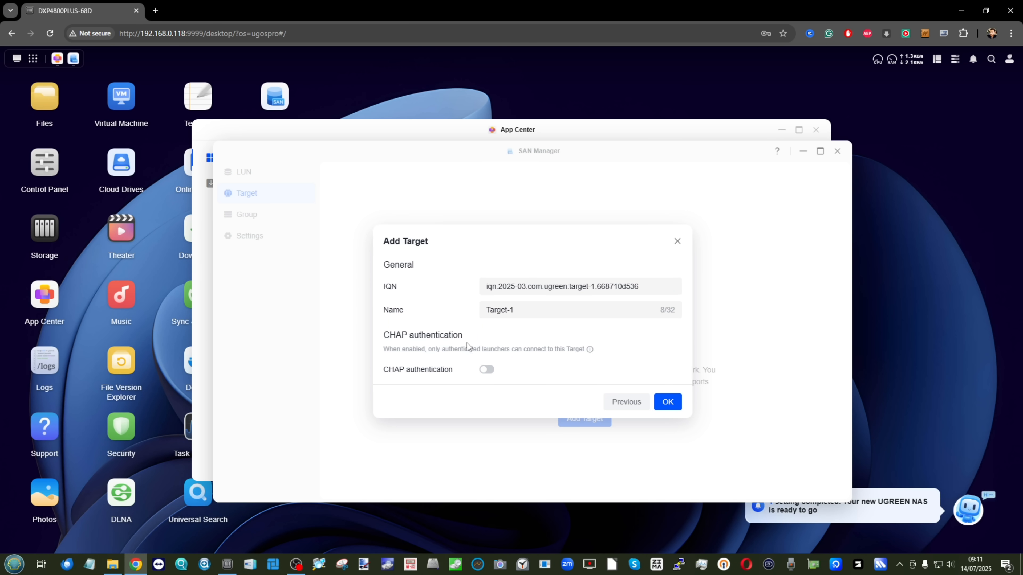
pyautogui.click(666, 401)
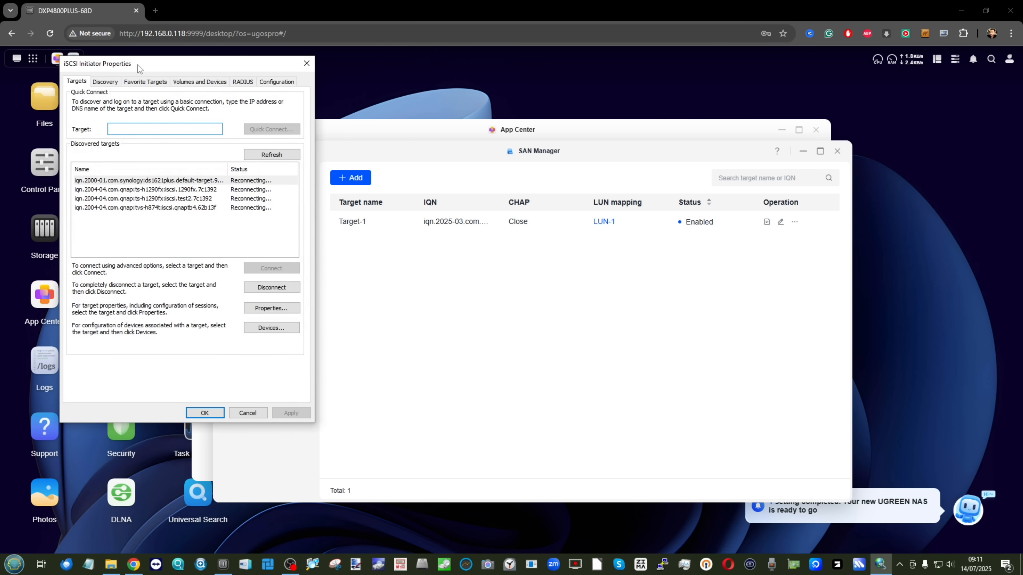
# On the Discovery tab, add the NAS at 192.168.0.118 port 3260 as a target portal.
pyautogui.click(569, 142)
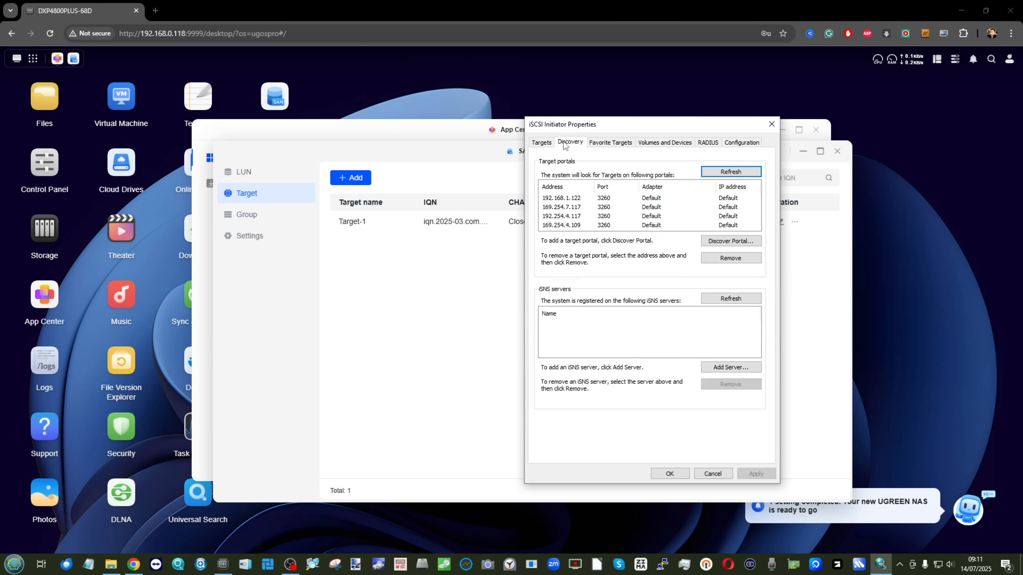
pyautogui.click(729, 241)
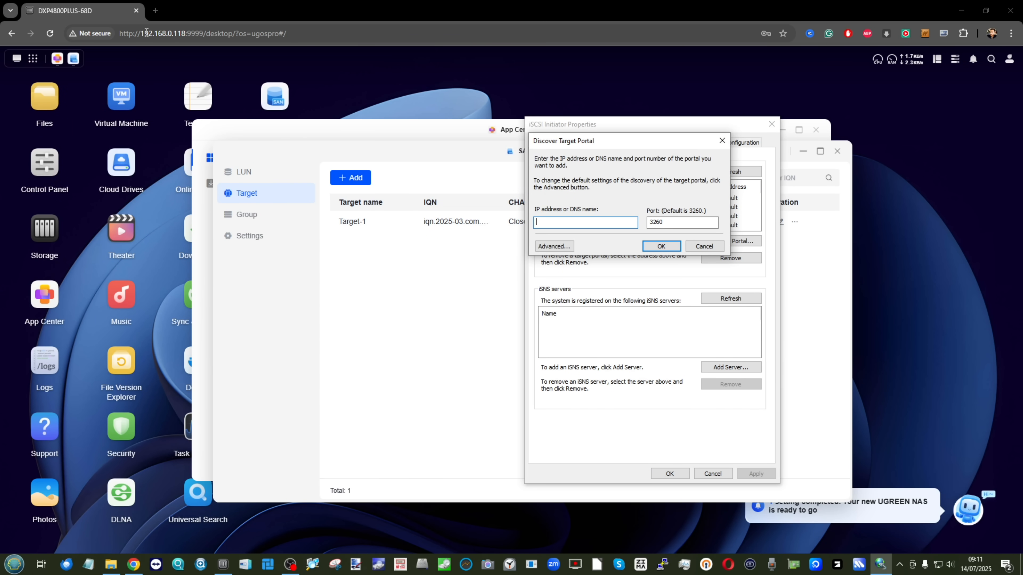
pyautogui.write('192.168.0.118')
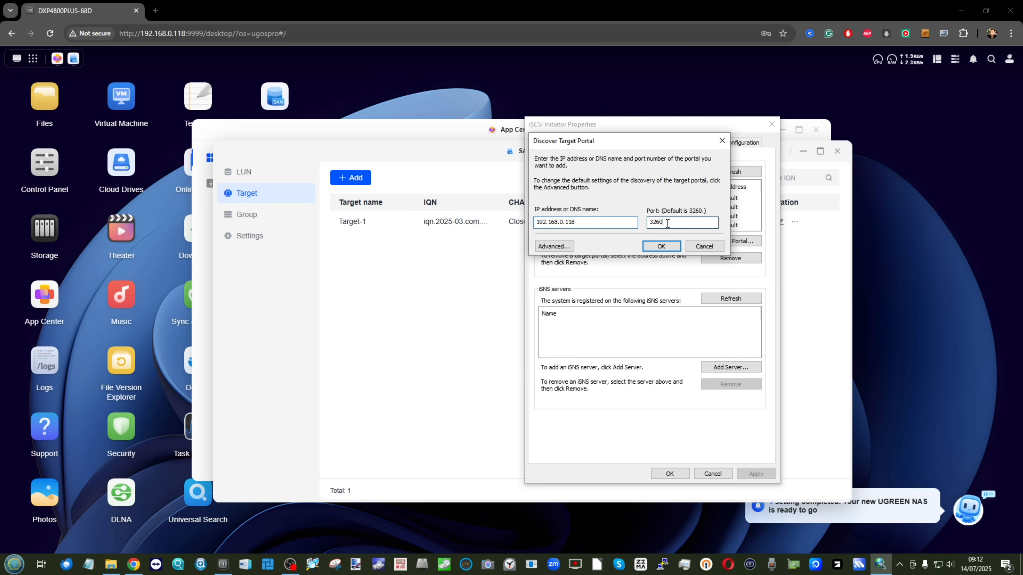
pyautogui.click(553, 247)
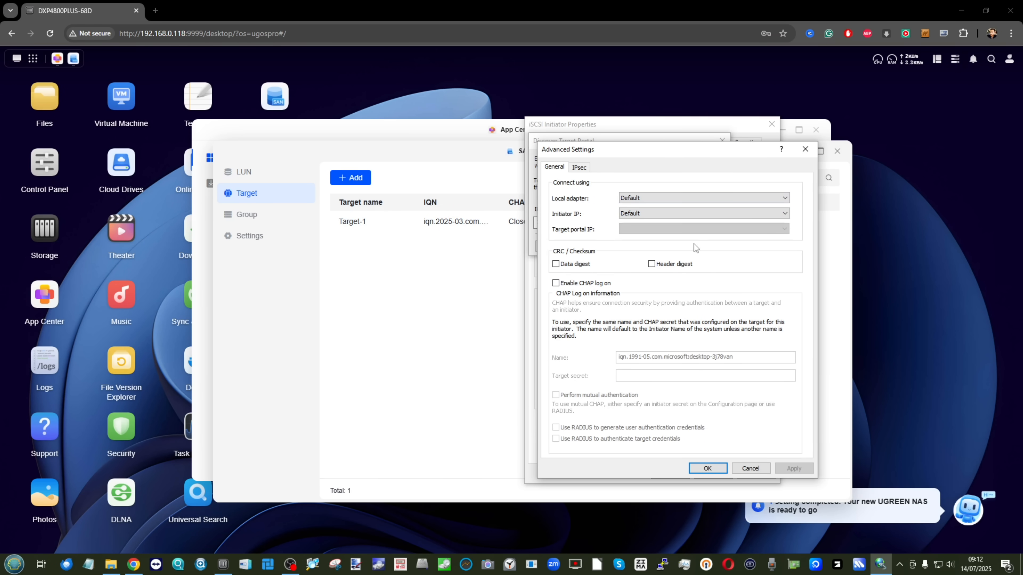
pyautogui.click(707, 469)
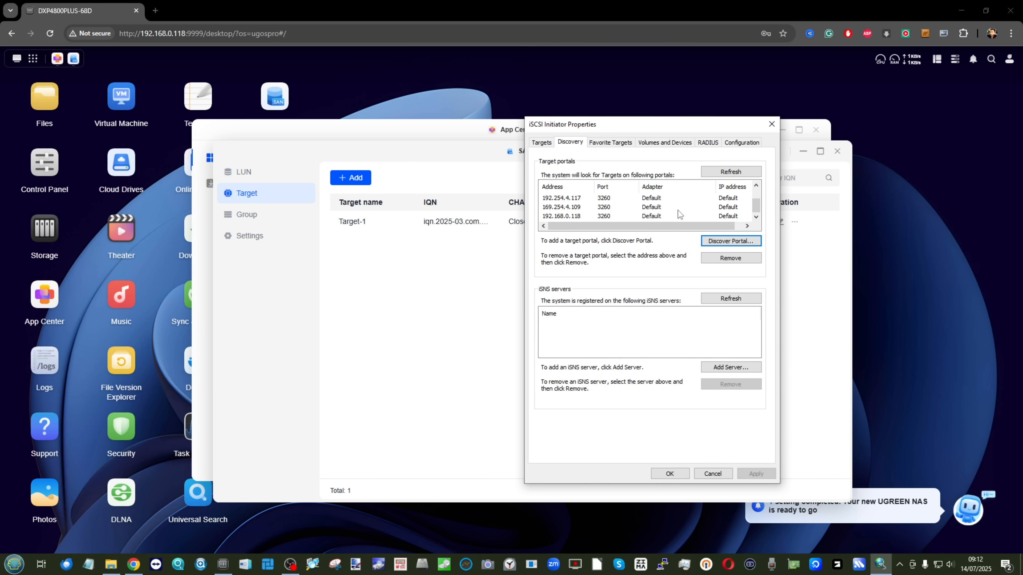
# On the Targets tab, connect to the discovered UGREEN target and head to Disk Management.
pyautogui.click(541, 142)
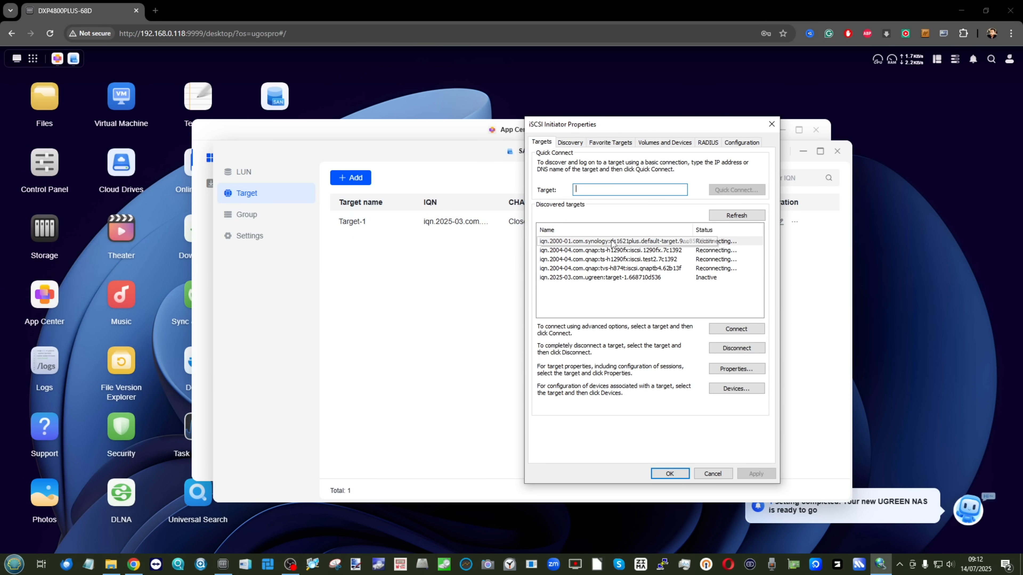
pyautogui.click(613, 277)
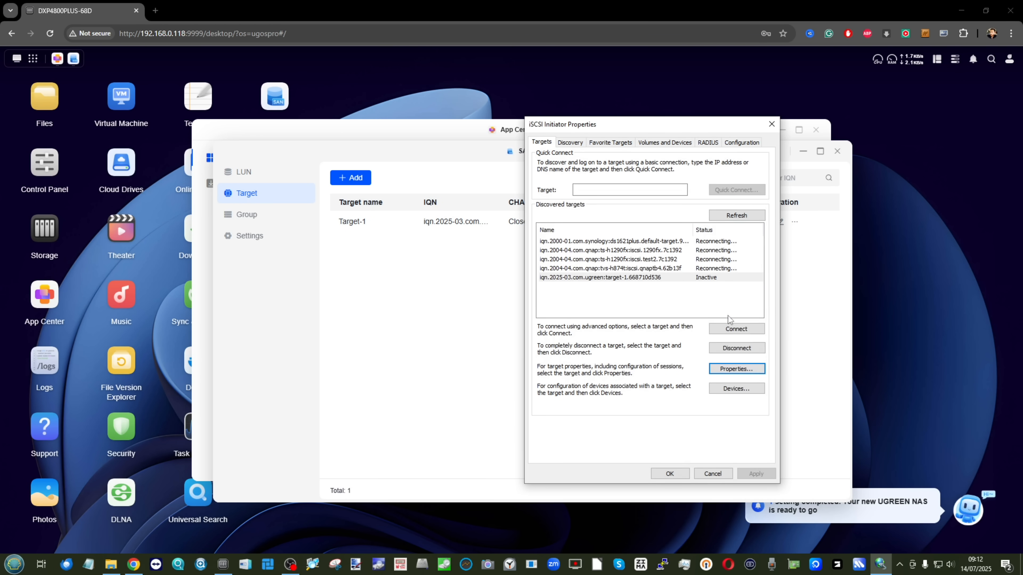
pyautogui.click(736, 329)
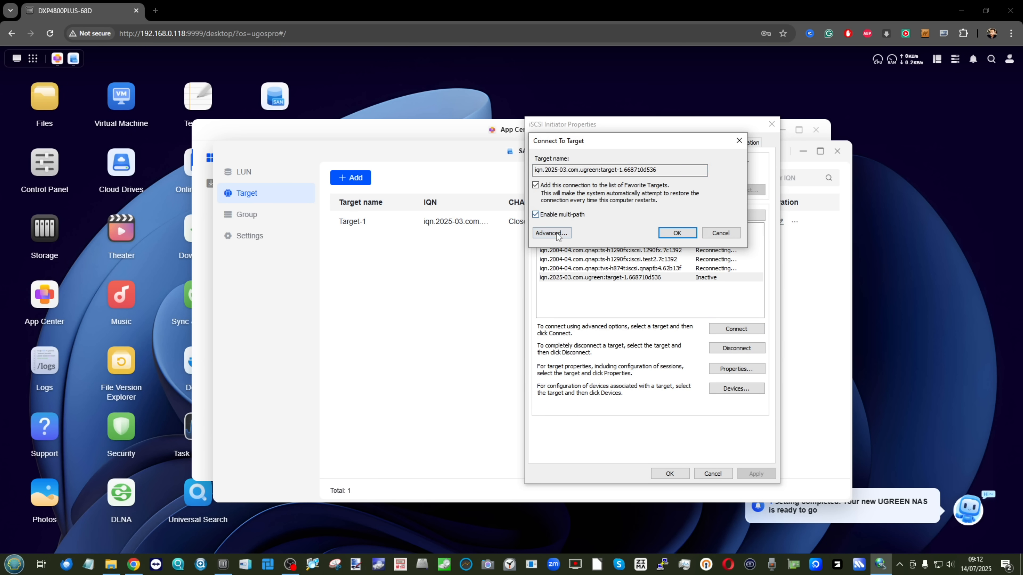
pyautogui.click(550, 233)
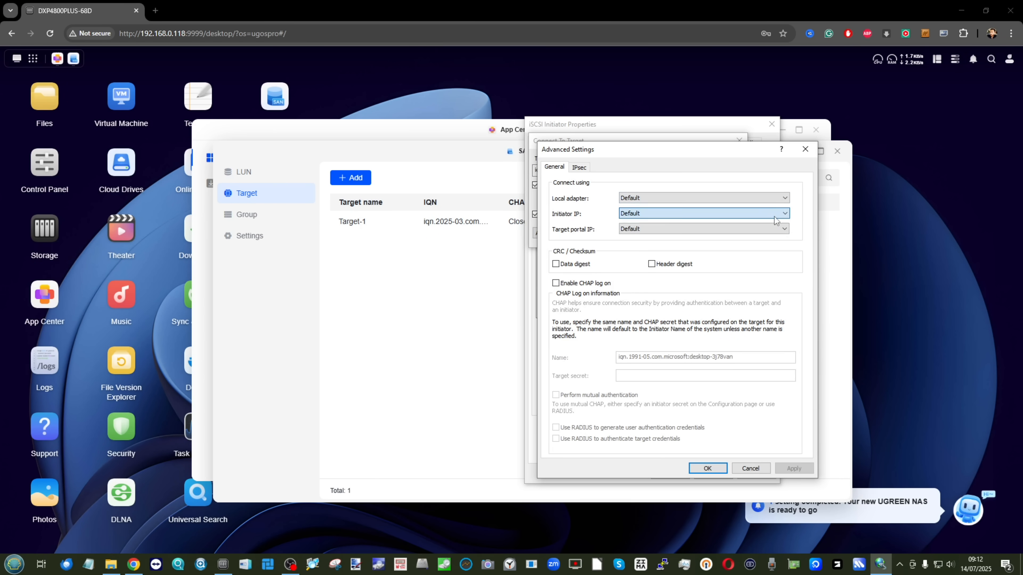
pyautogui.click(706, 468)
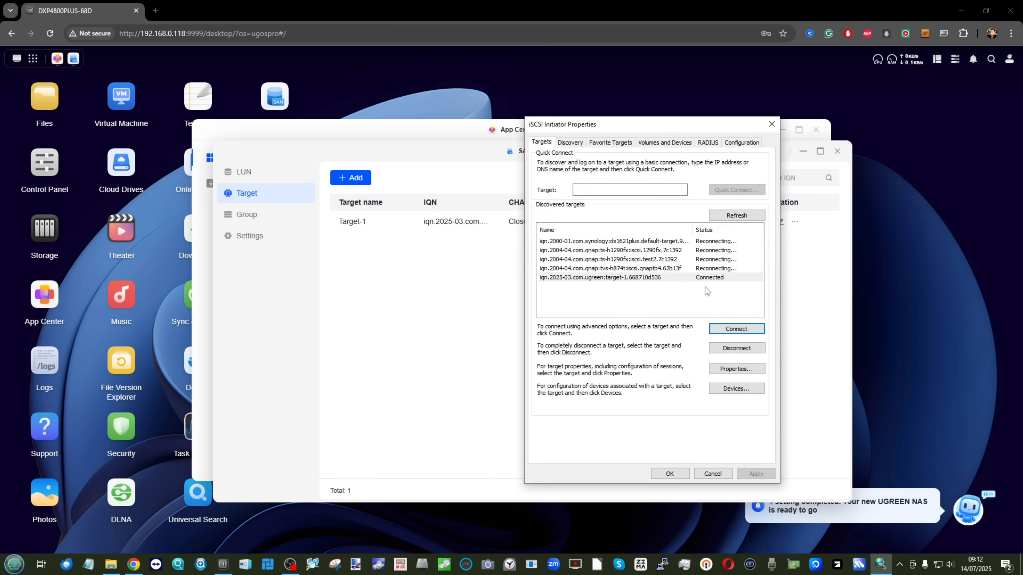
pyautogui.click(11, 563)
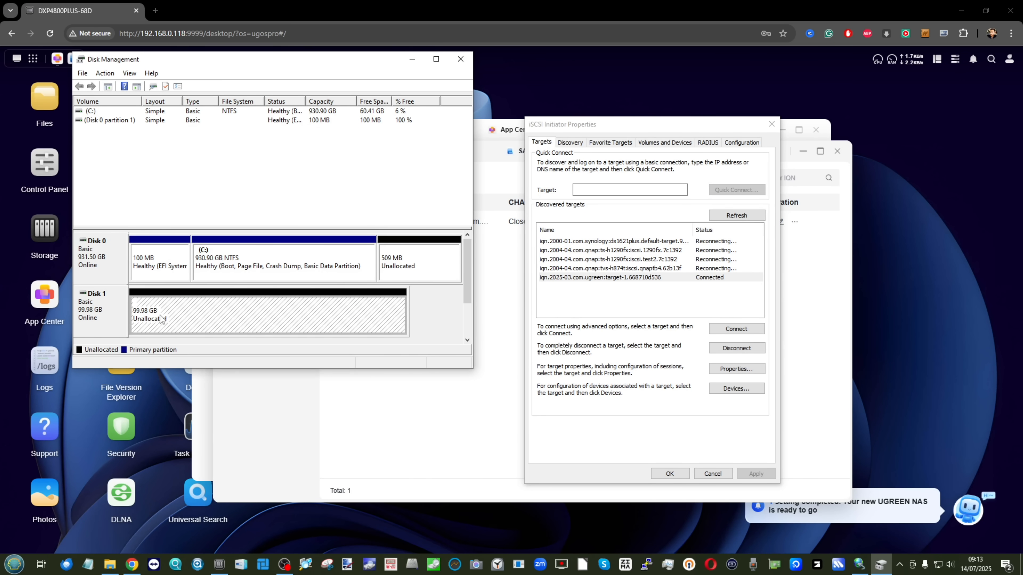
# Create a new NTFS simple volume 'ugreenstorage' on the 99.98 GB unallocated iSCSI disk.
pyautogui.click(280, 301)
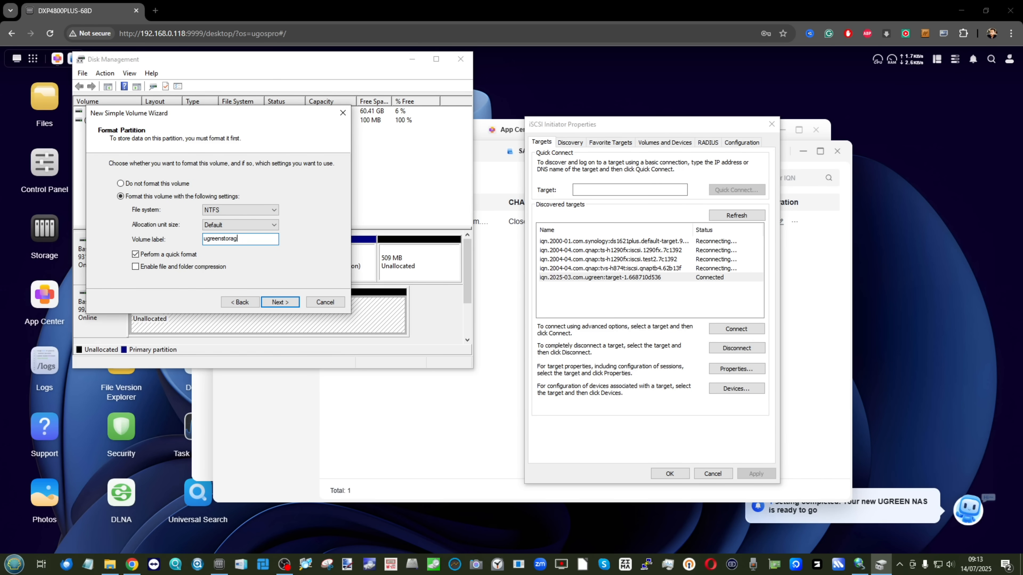
pyautogui.click(279, 302)
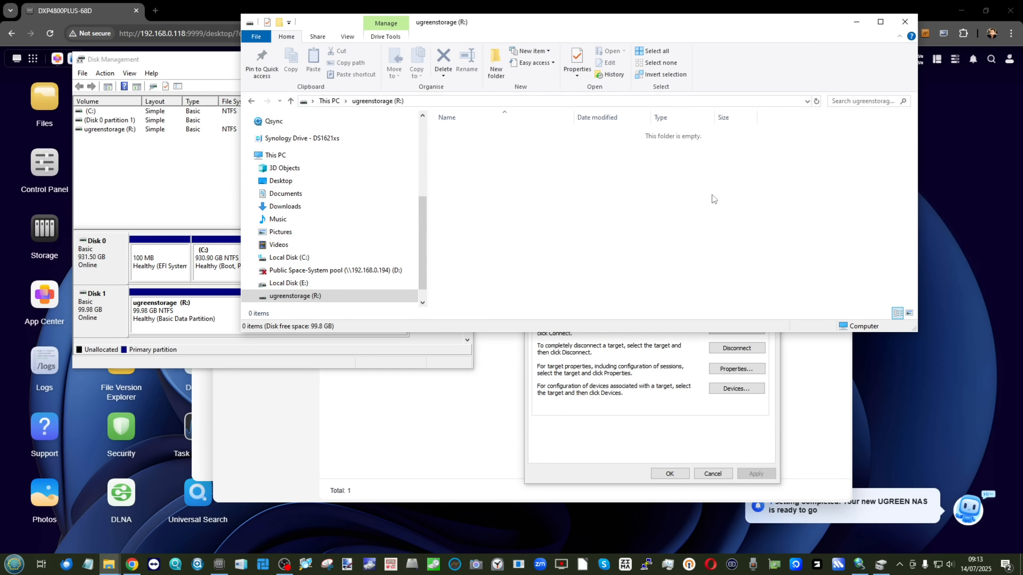
pyautogui.click(496, 63)
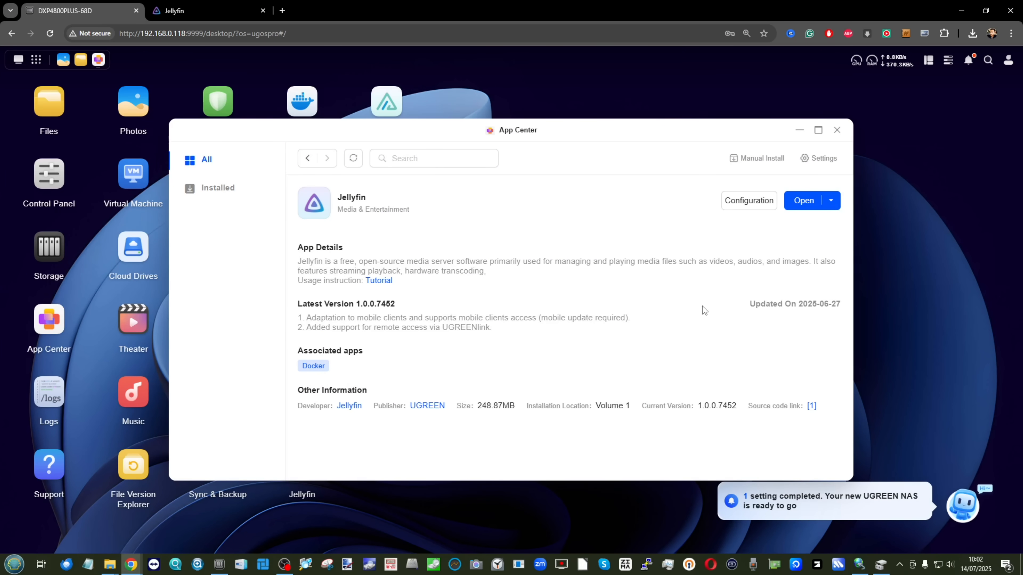
pyautogui.moveTo(674, 197)
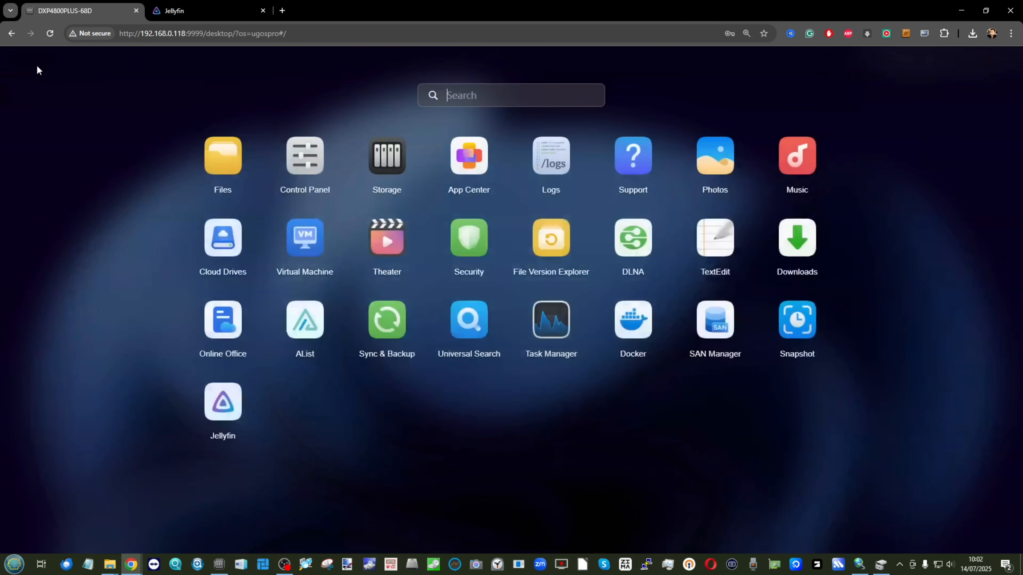
# In Jellyfin's dashboard, review the Intel QuickSync transcoding settings.
pyautogui.click(223, 401)
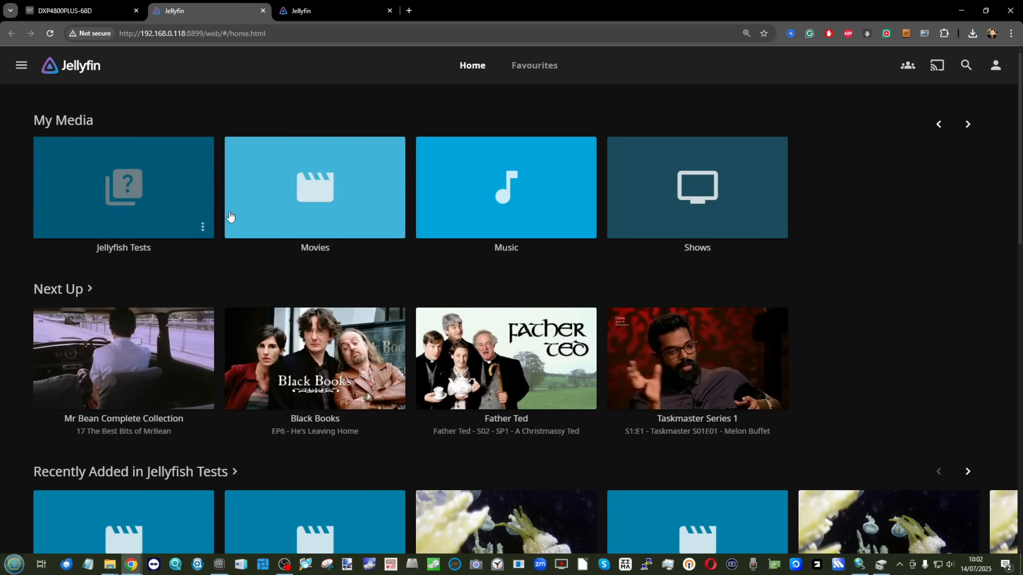
pyautogui.moveTo(21, 65)
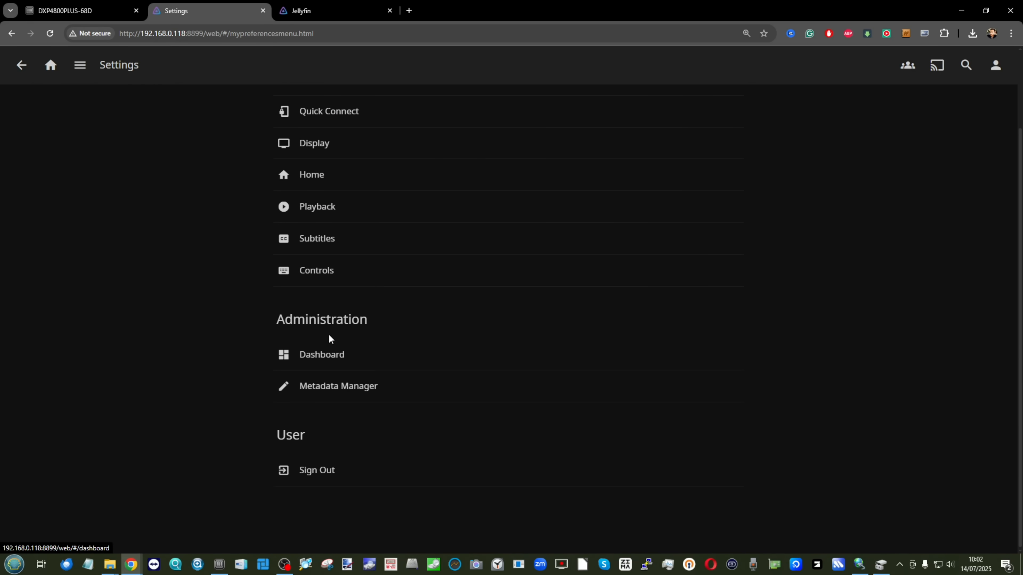
pyautogui.click(320, 354)
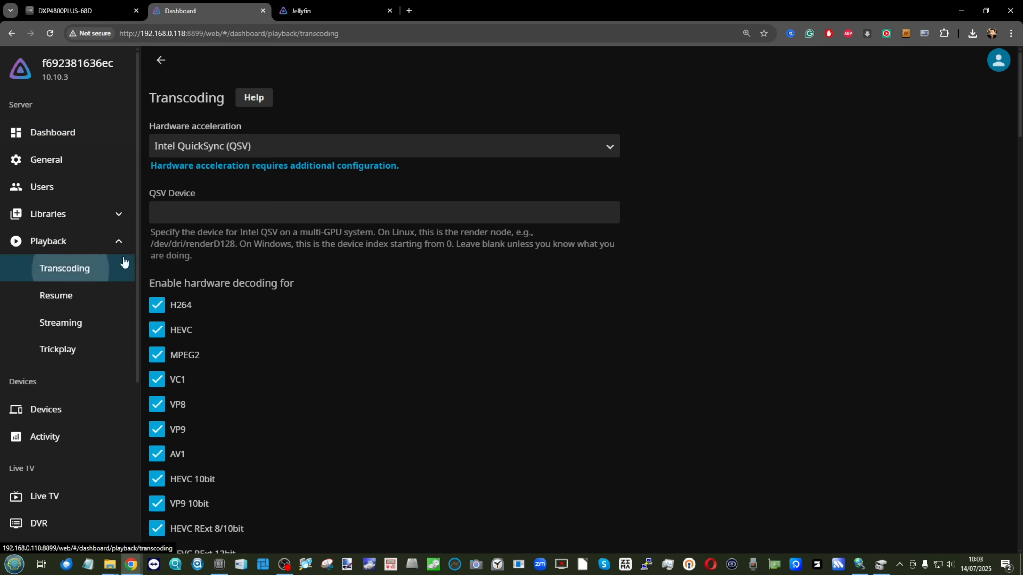
pyautogui.scroll(-3)
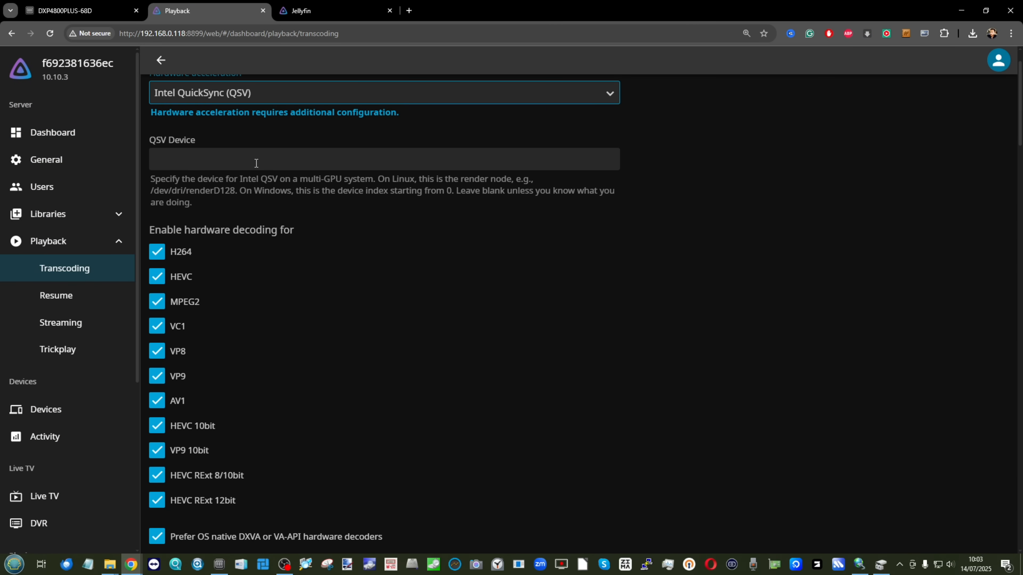
pyautogui.scroll(-3)
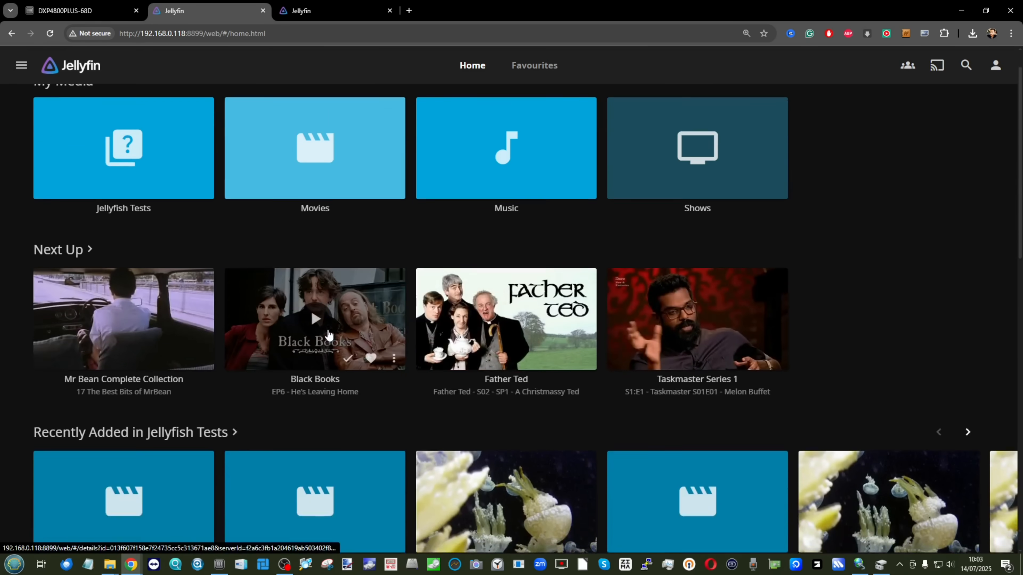
# Play the jellyfish 30 Mbps HEVC clip with playback info showing transcoding, then return to the NAS desktop.
pyautogui.click(506, 502)
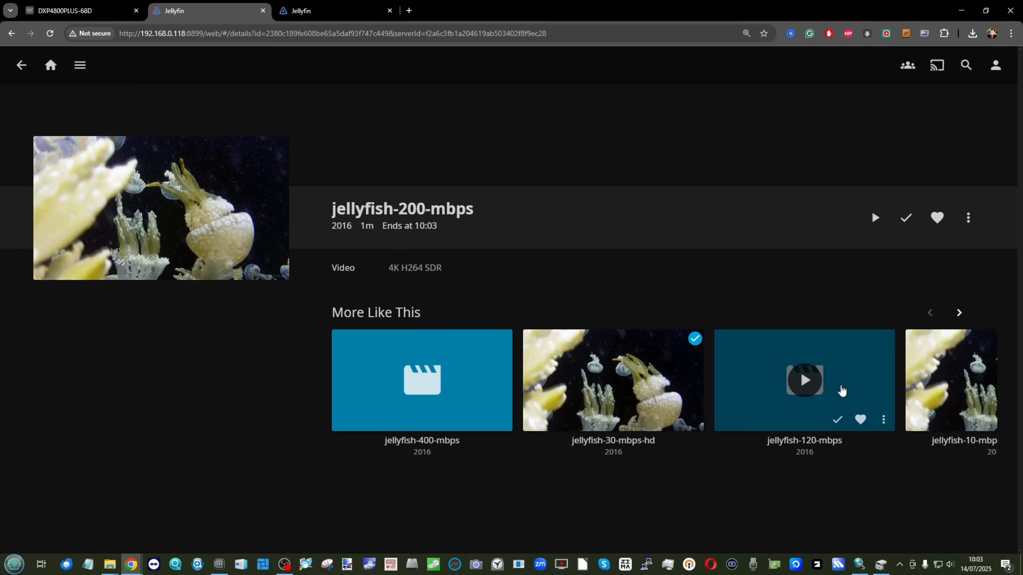
pyautogui.click(612, 380)
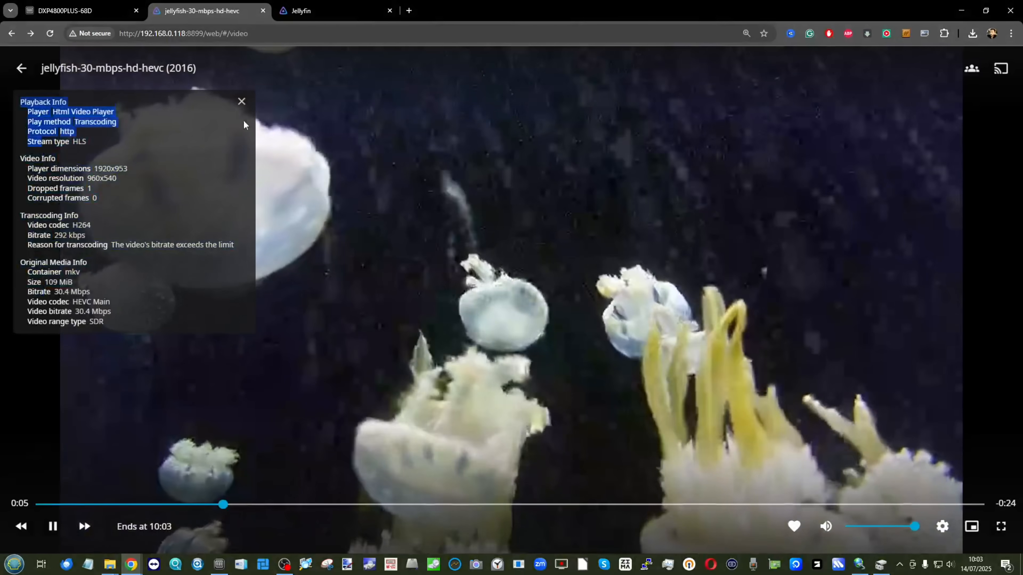
pyautogui.click(942, 526)
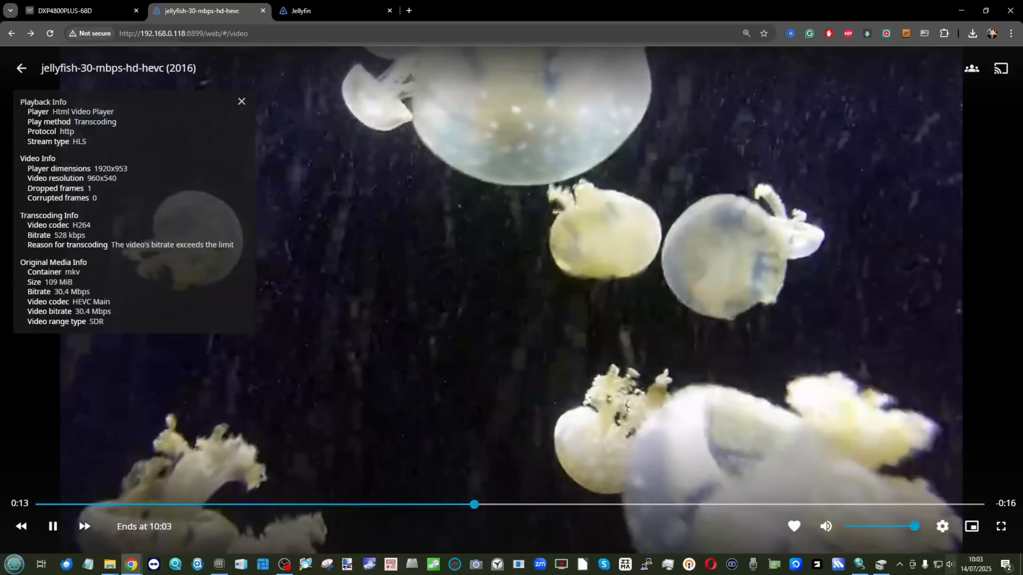
pyautogui.click(942, 526)
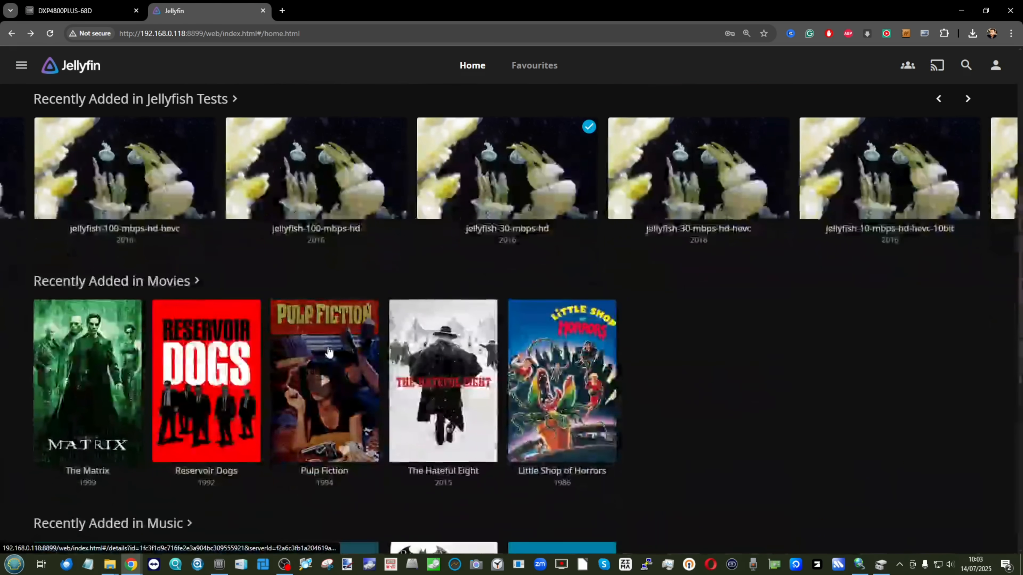
pyautogui.click(20, 65)
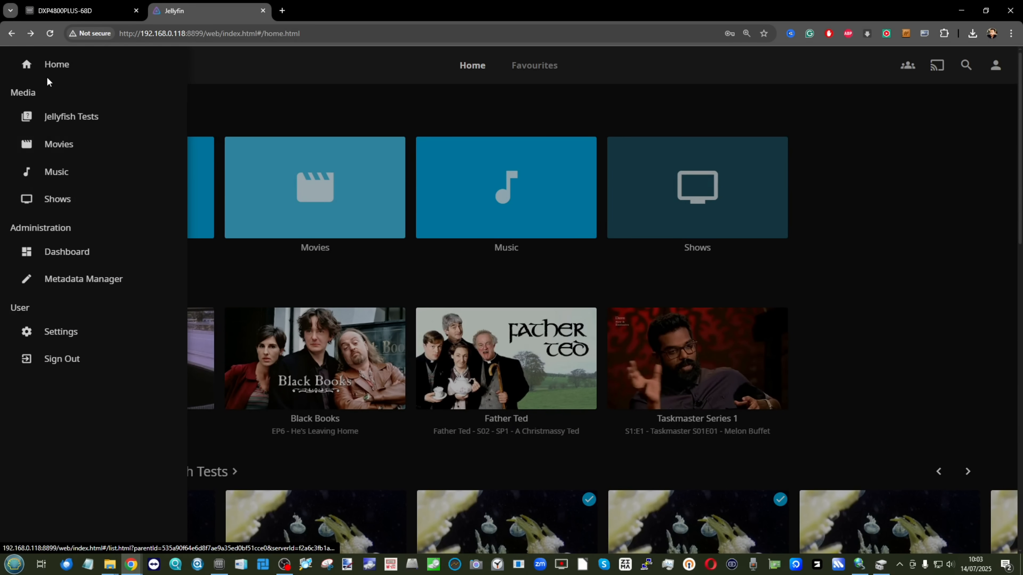
pyautogui.moveTo(85, 273)
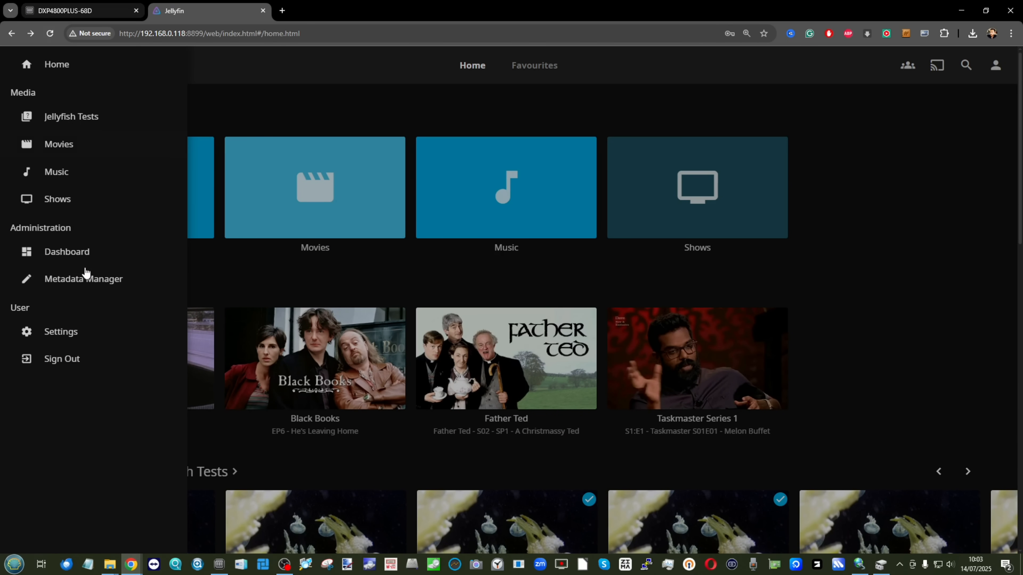
pyautogui.click(72, 11)
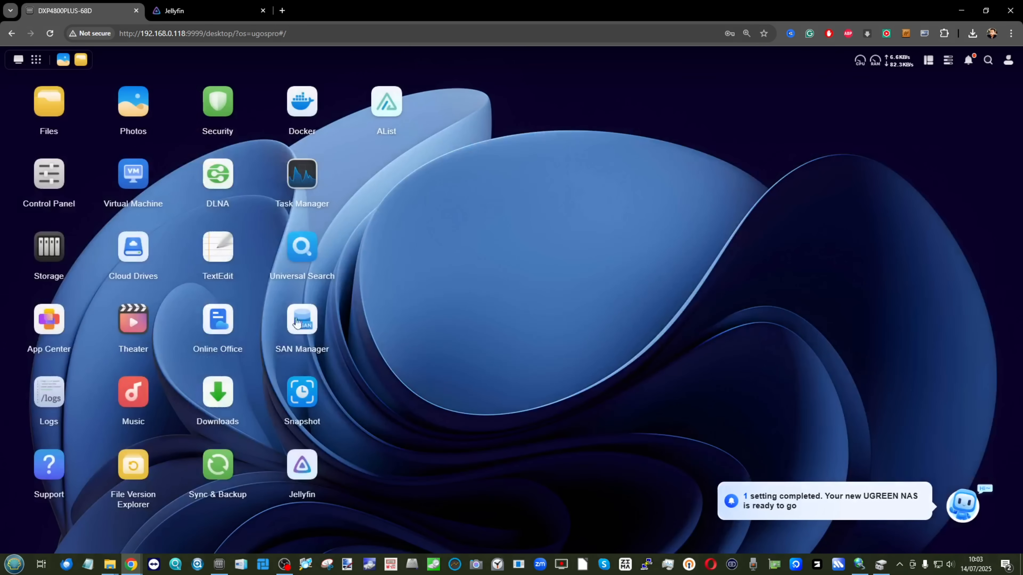
# Search App Center for 'plex', which returns only Docker, and open that result.
pyautogui.click(49, 319)
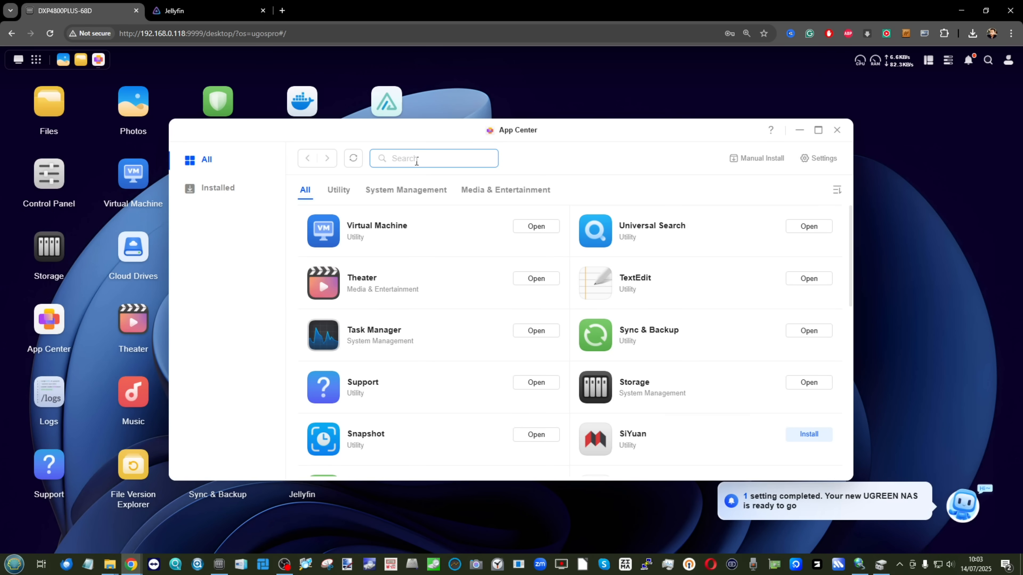
pyautogui.write('p')
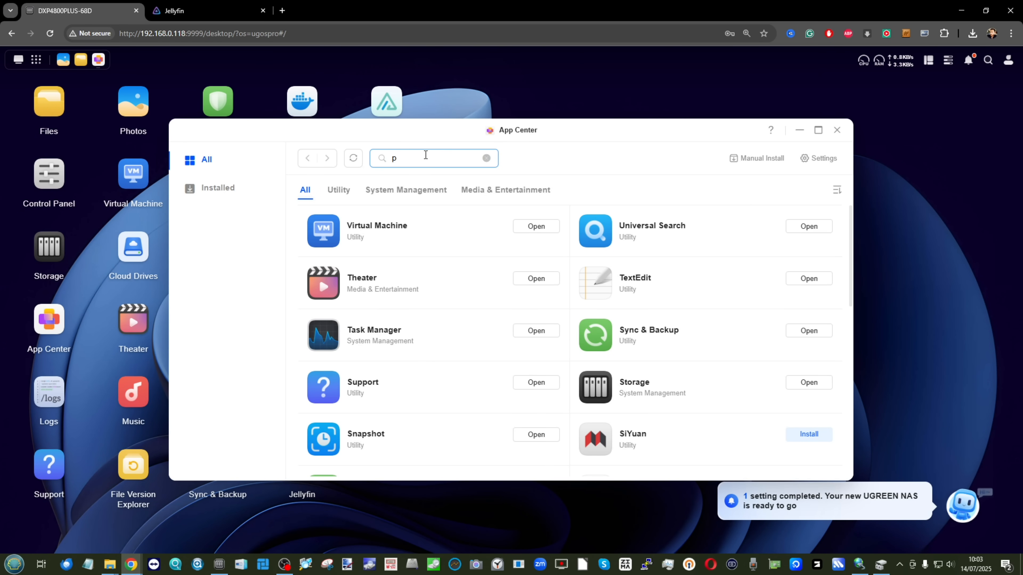
pyautogui.write('lex')
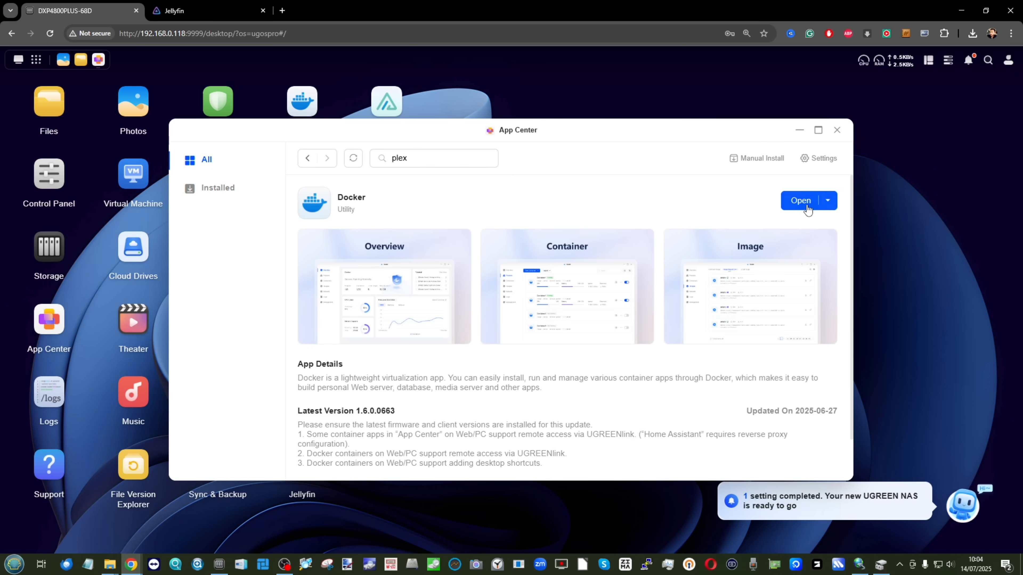
pyautogui.click(800, 201)
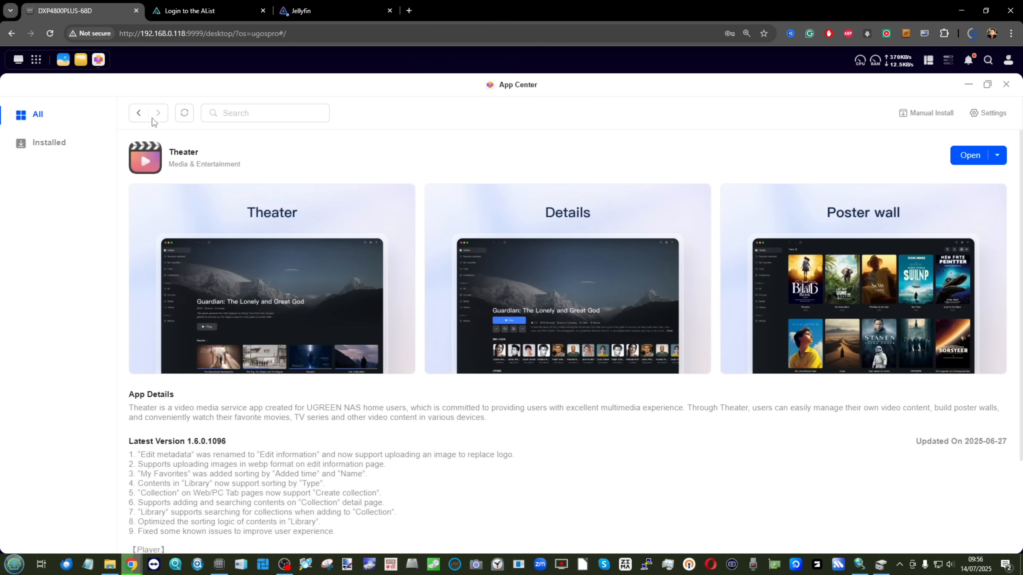
# Browse back through the Photos, Files and AList app pages, then bring up App Center's auto-update settings.
pyautogui.click(139, 113)
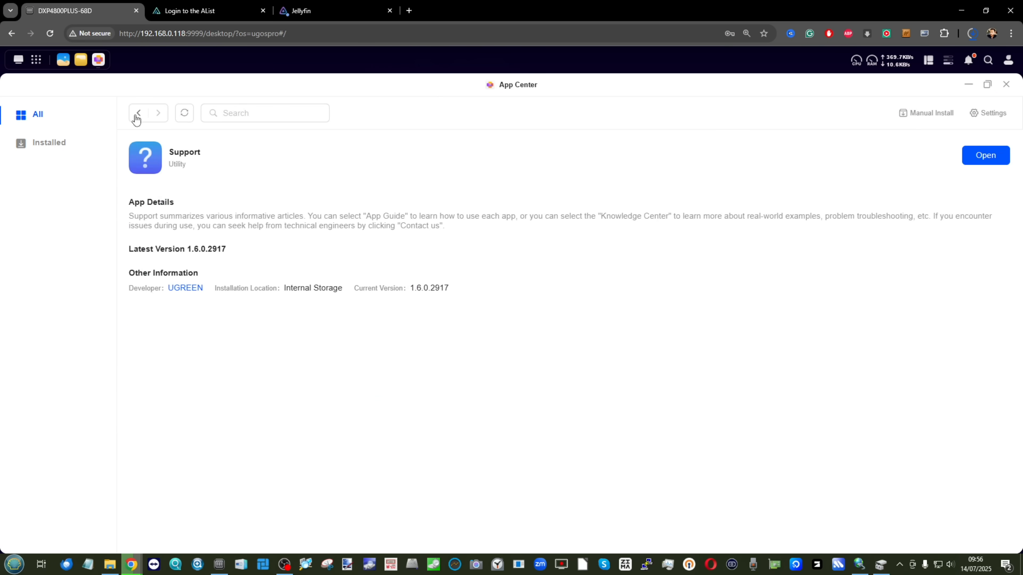
pyautogui.click(137, 113)
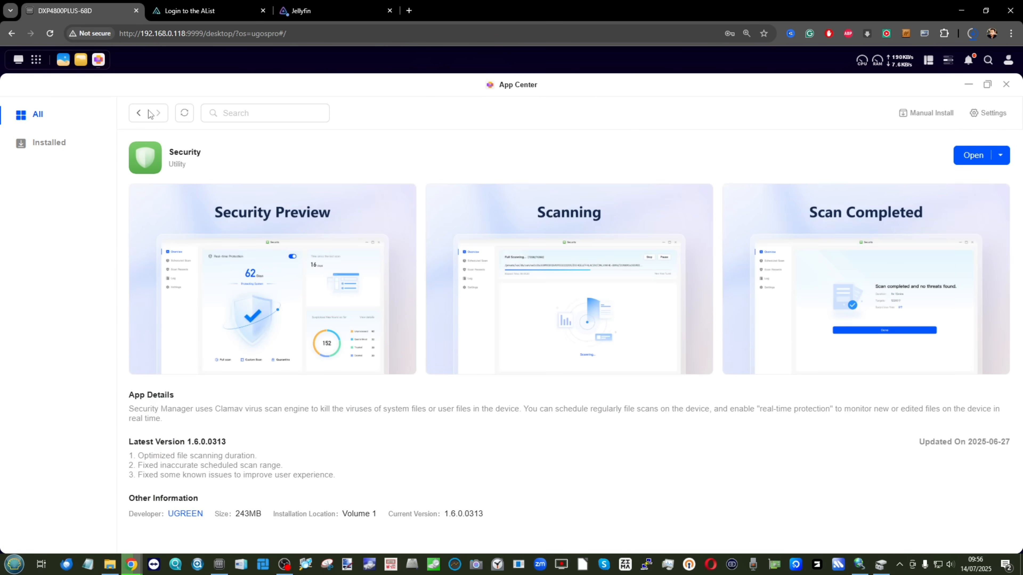
pyautogui.click(139, 113)
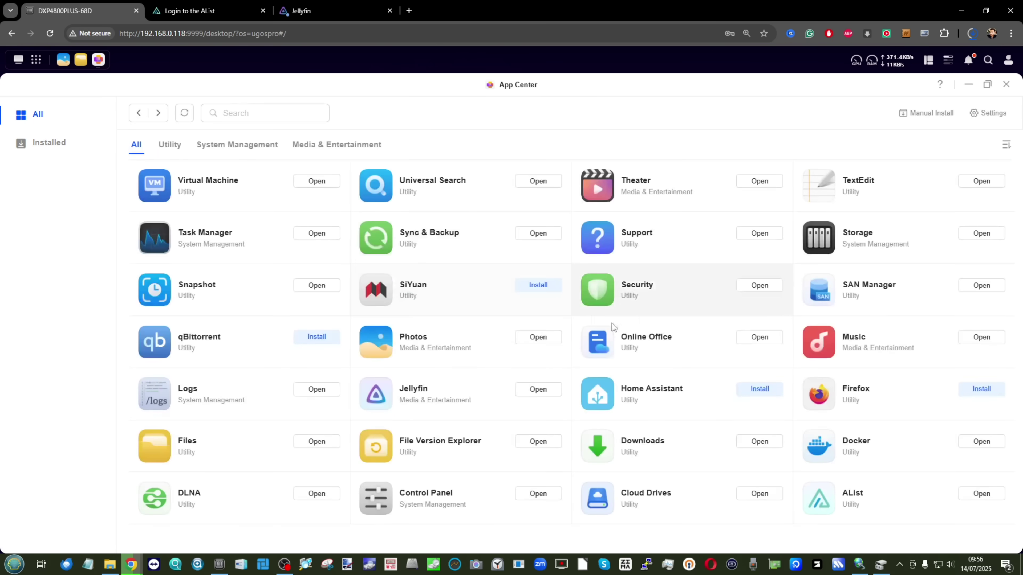
pyautogui.click(413, 342)
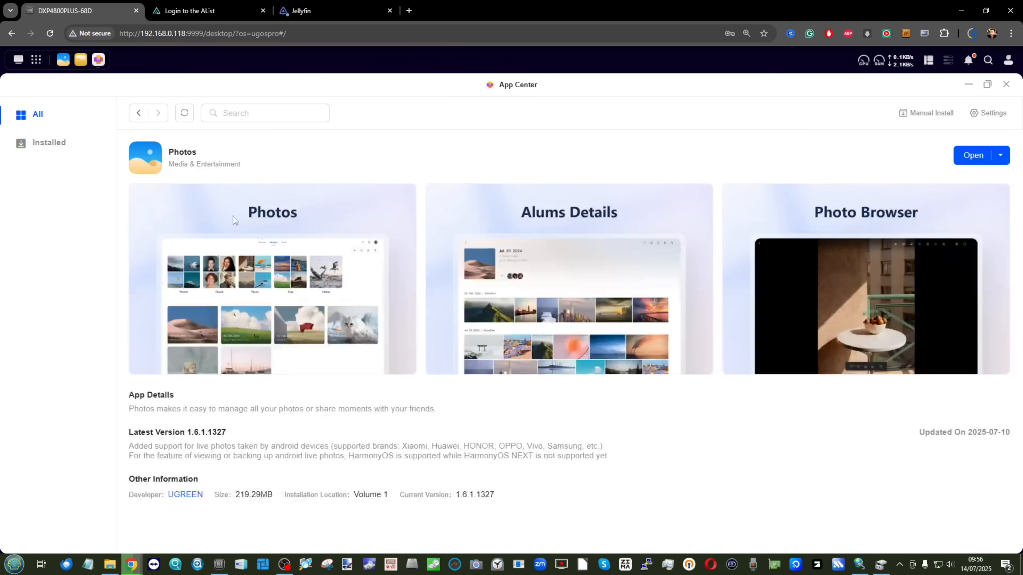
pyautogui.click(137, 112)
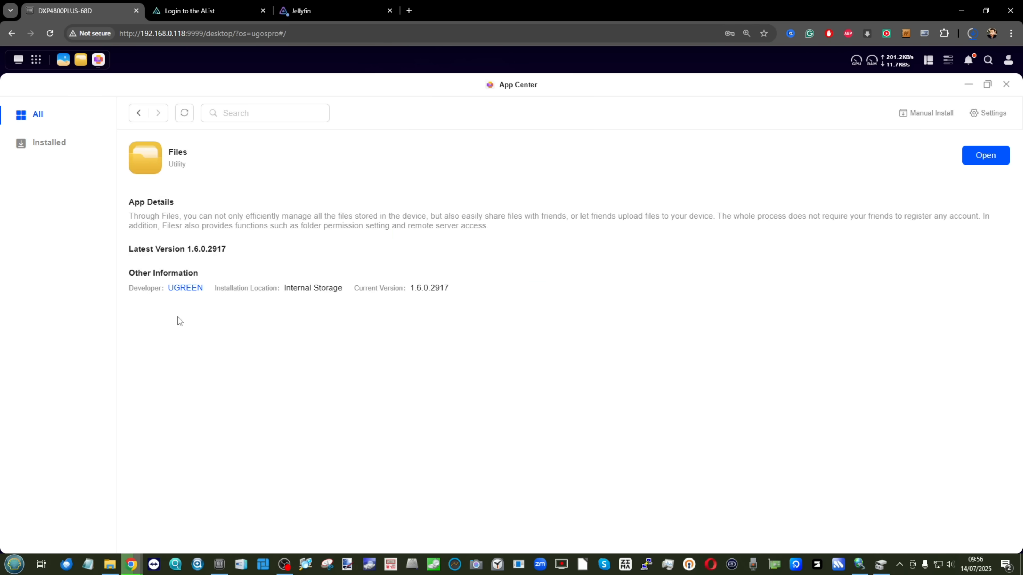
pyautogui.click(139, 113)
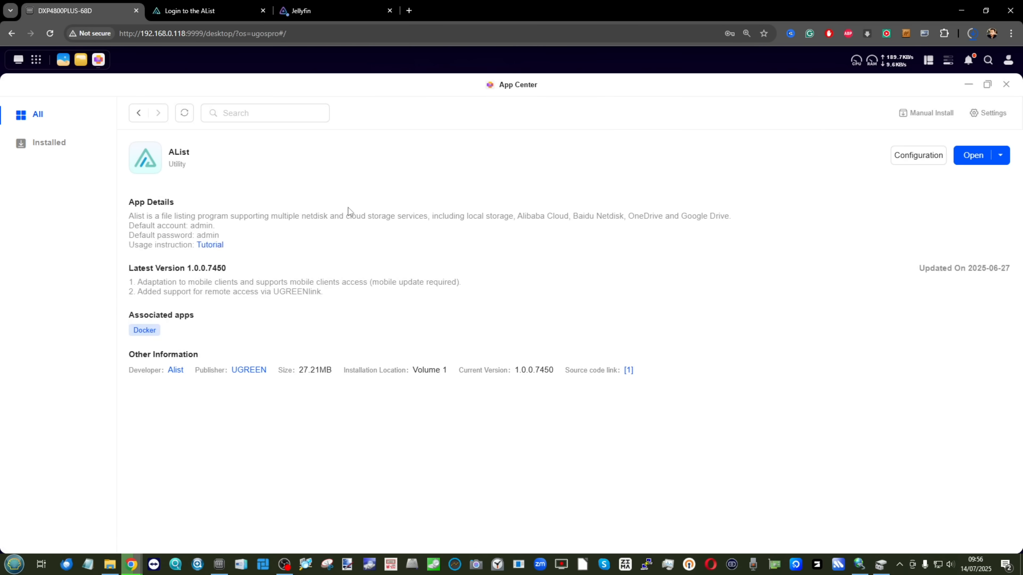
pyautogui.click(990, 112)
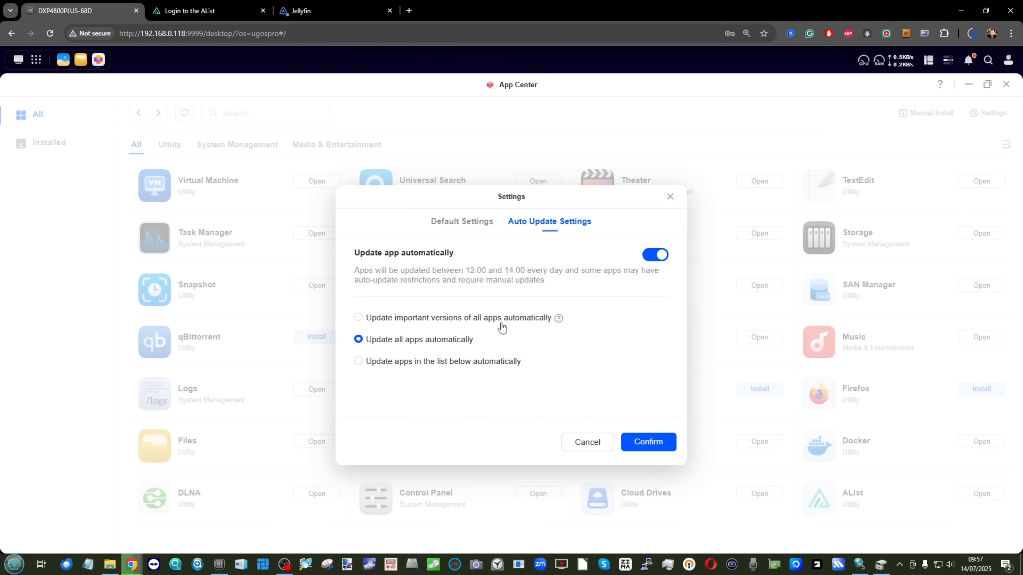